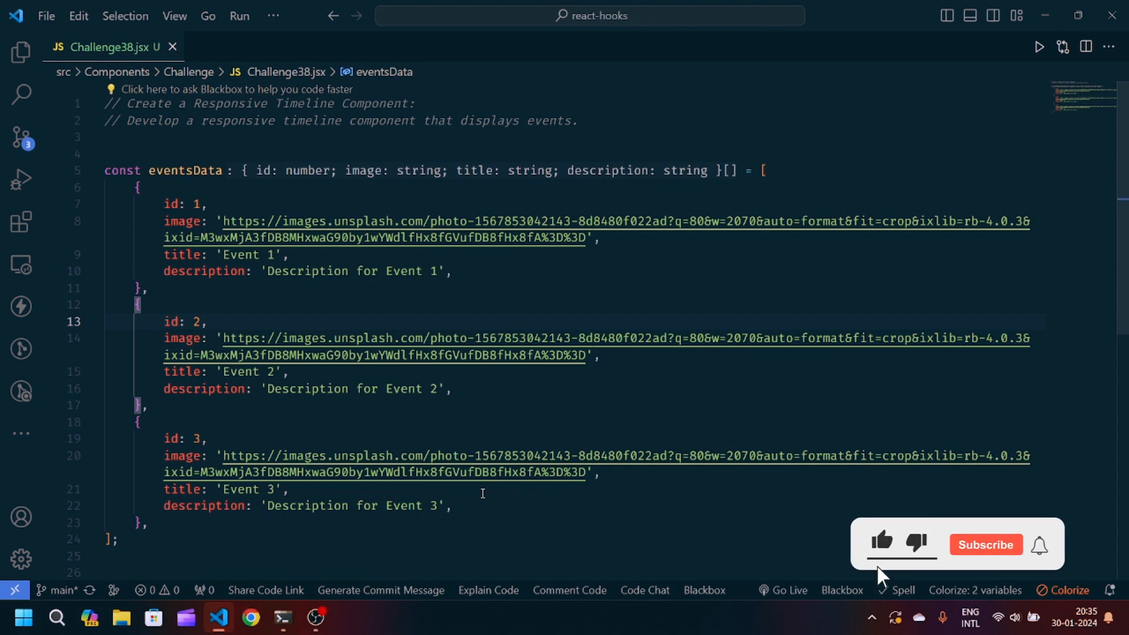
Search Google Images in Chrome for 'timeline component' to browse example timeline designs
left_click(985, 544)
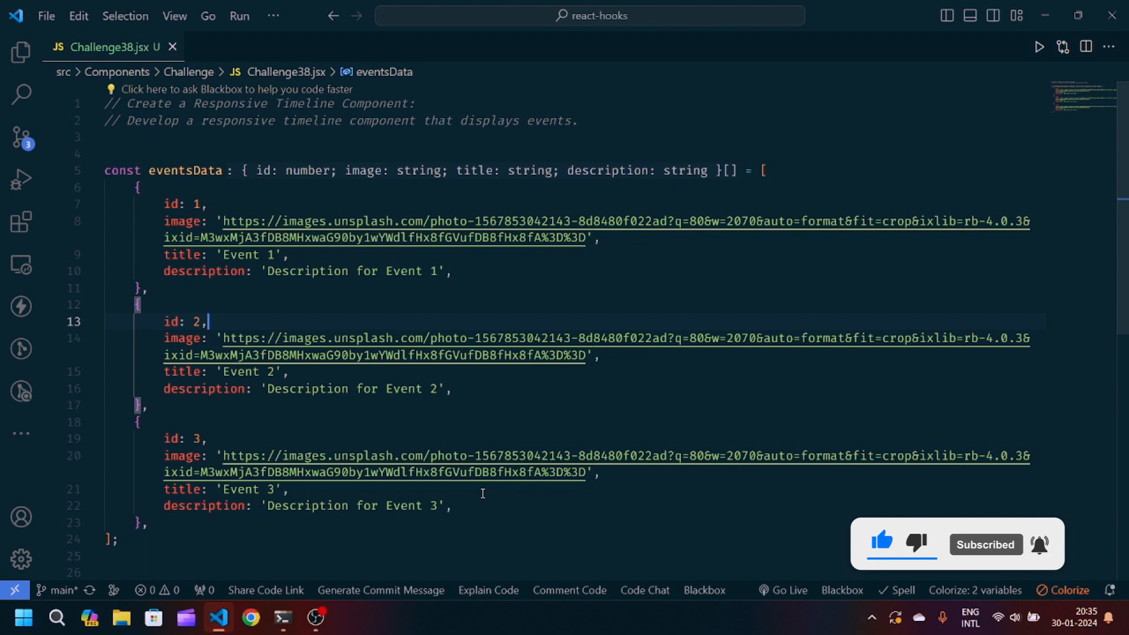
left_click(250, 618)
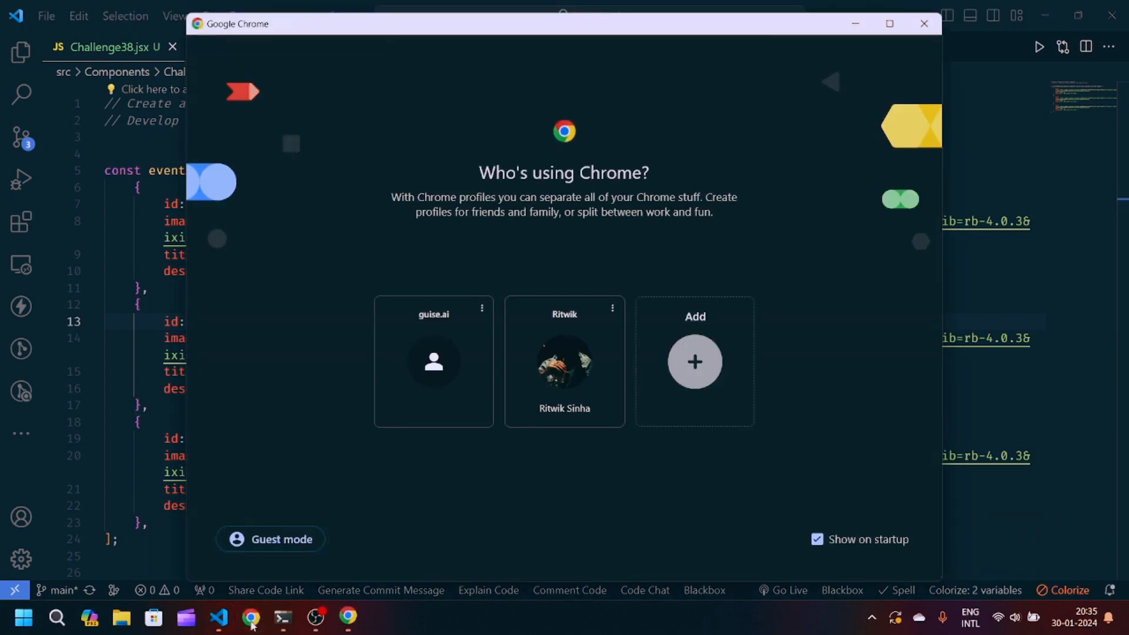
left_click(565, 362)
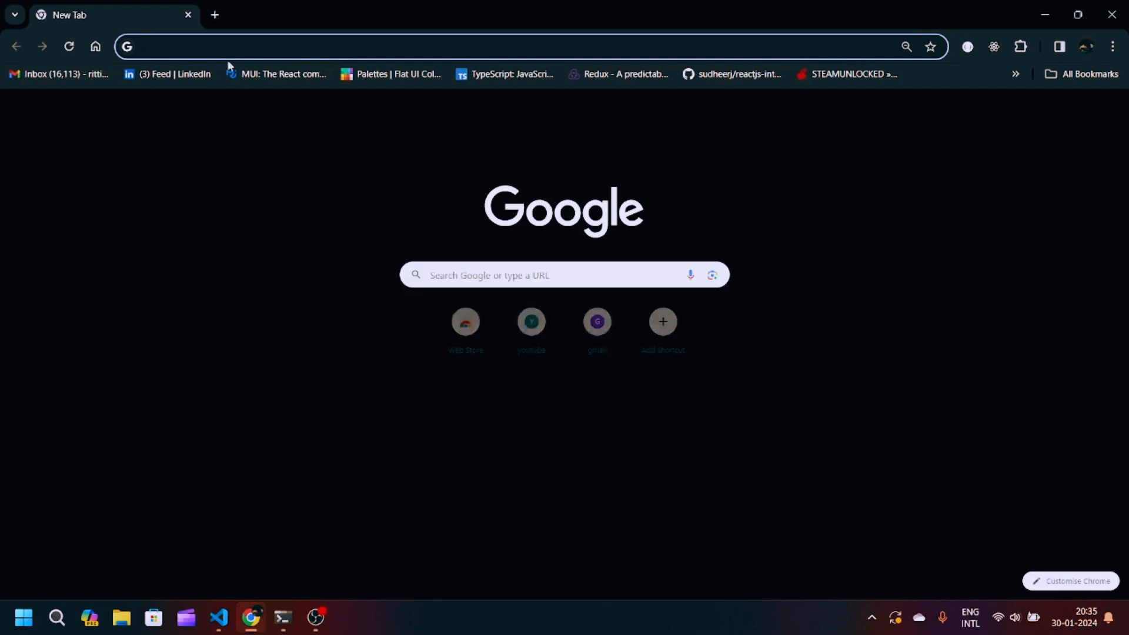
type("timline+compo&gs_lcrp=EgZjaHJvbWUqCQgBEAAYDRiABDIGCAAQRRg5MgkIARA...")
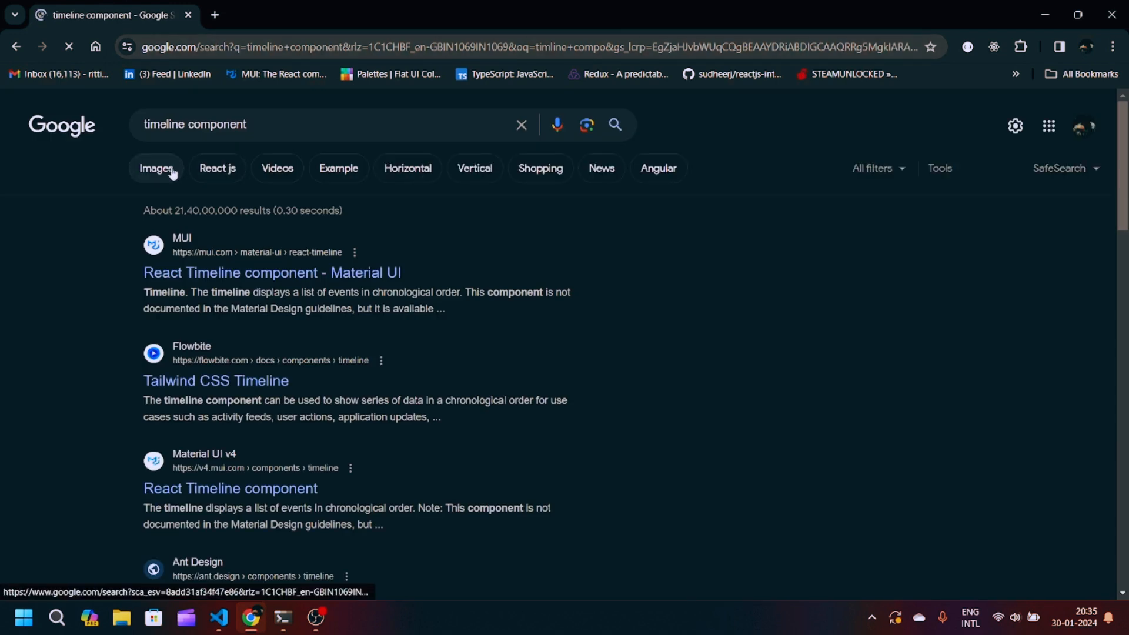
left_click(155, 168)
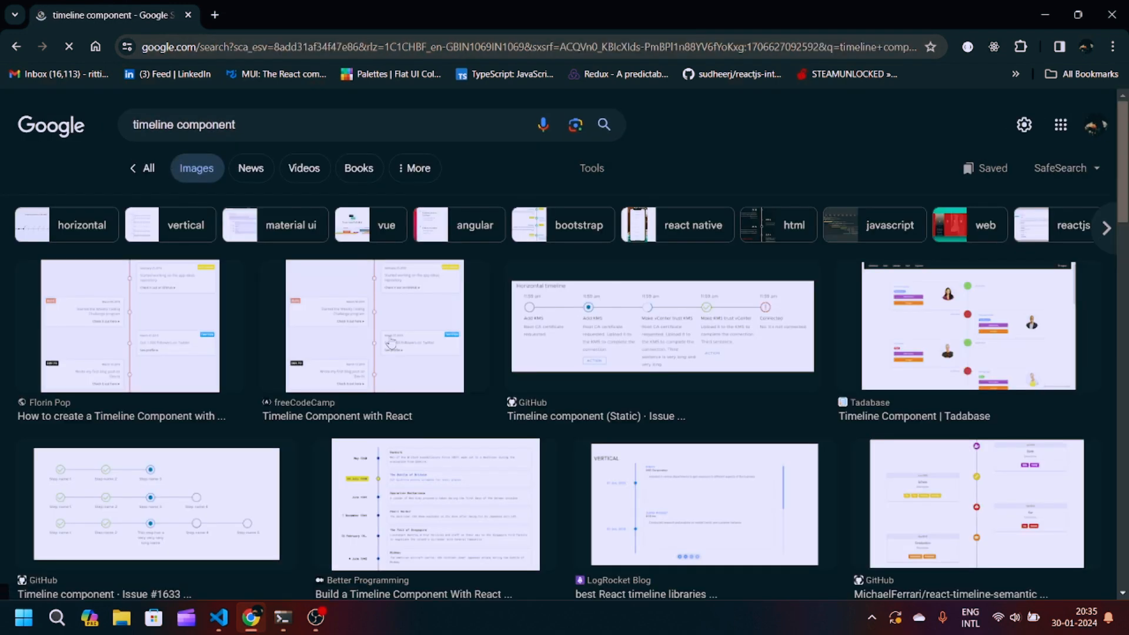
left_click(374, 325)
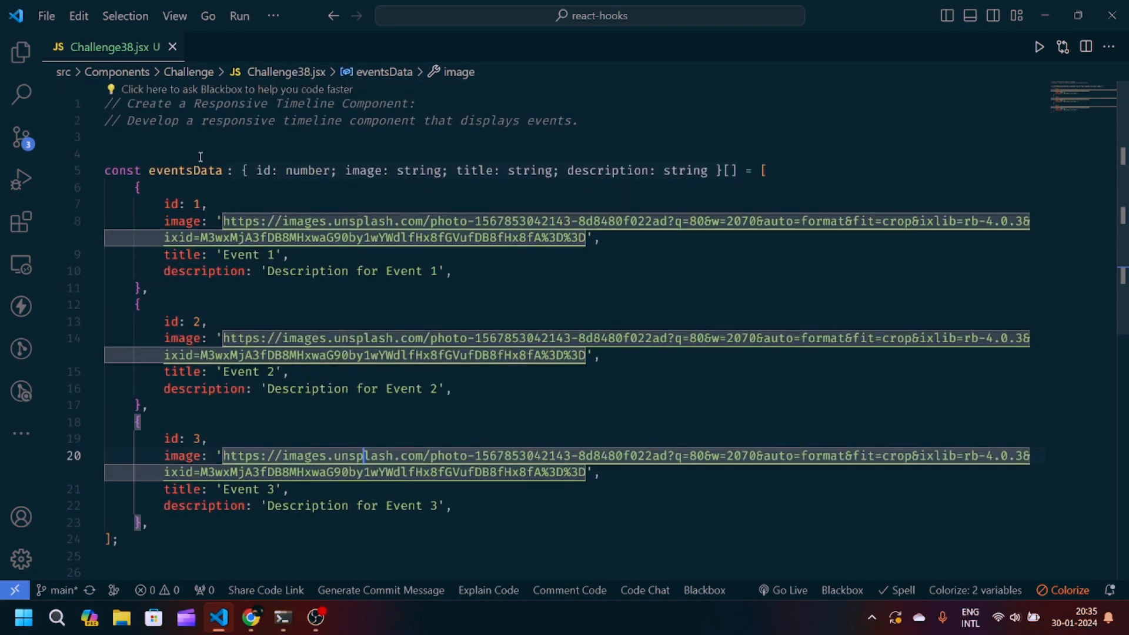
Add `import React from "react";` and a default-exported Challenge38 component skeleton via the raf snippet
type("import")
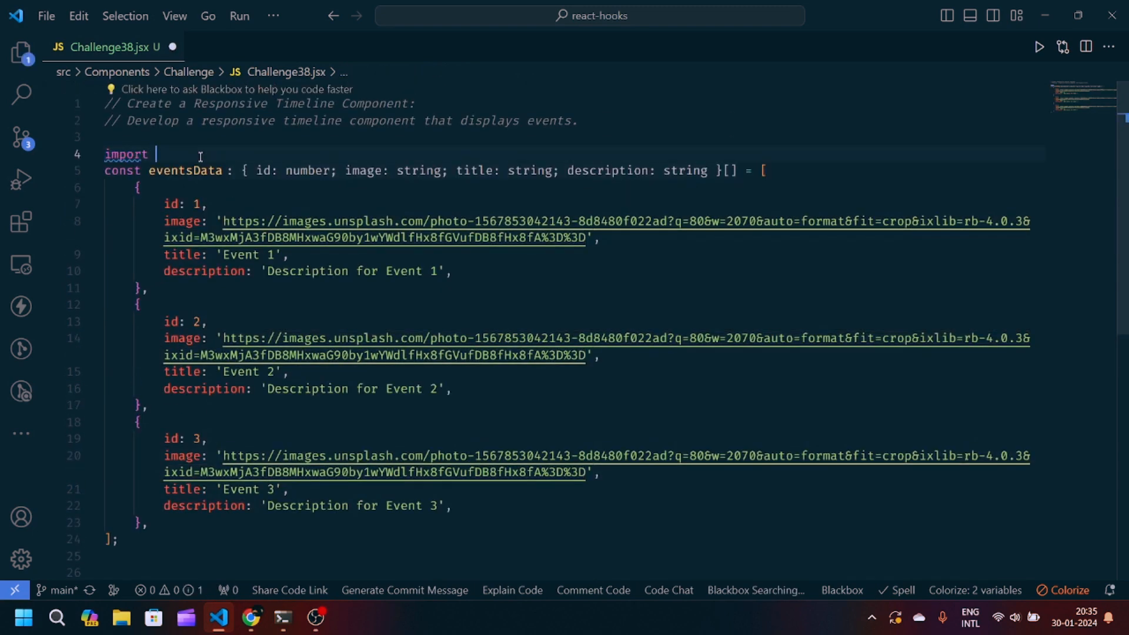
type("React from \"react\";")
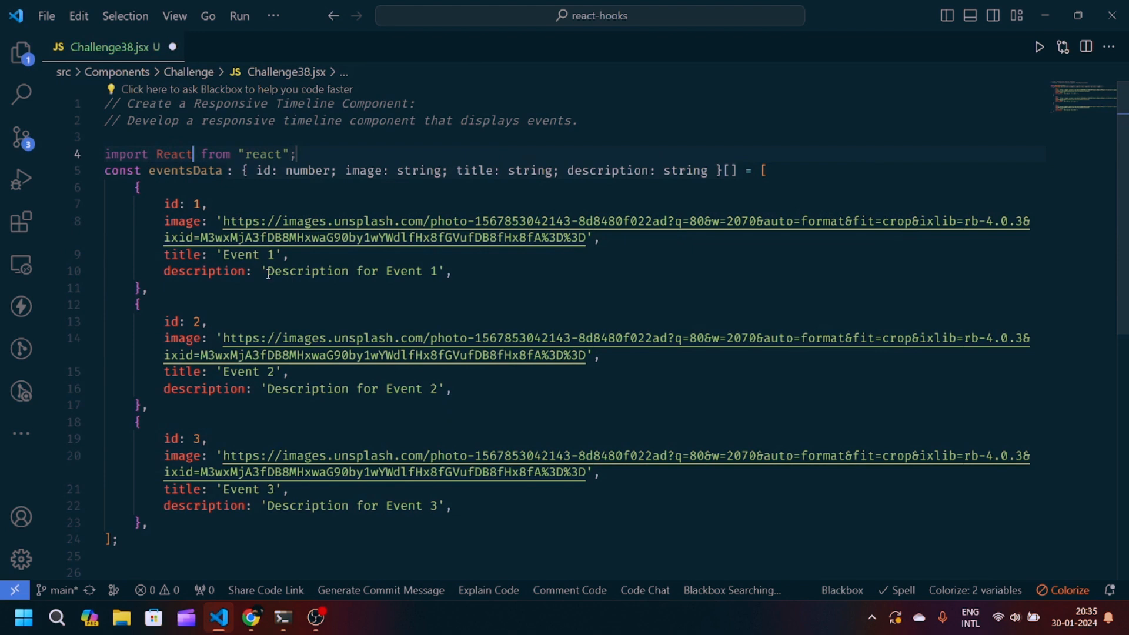
type("raf")
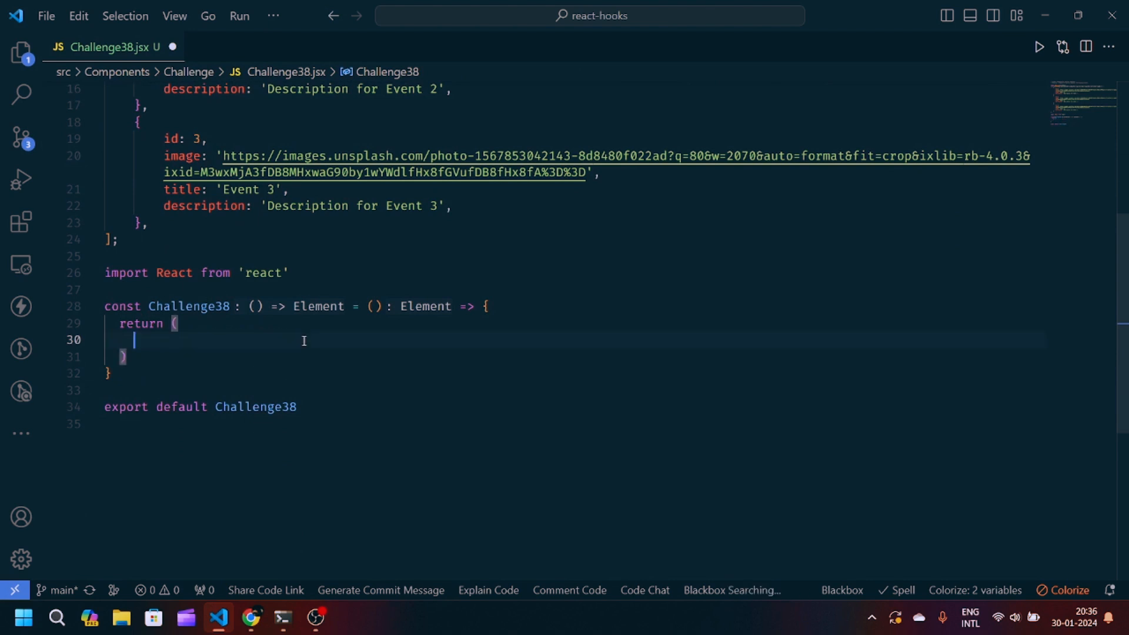
Fill the Challenge38 return with a section, nested divs and an eventsData.map block
type("<secti")
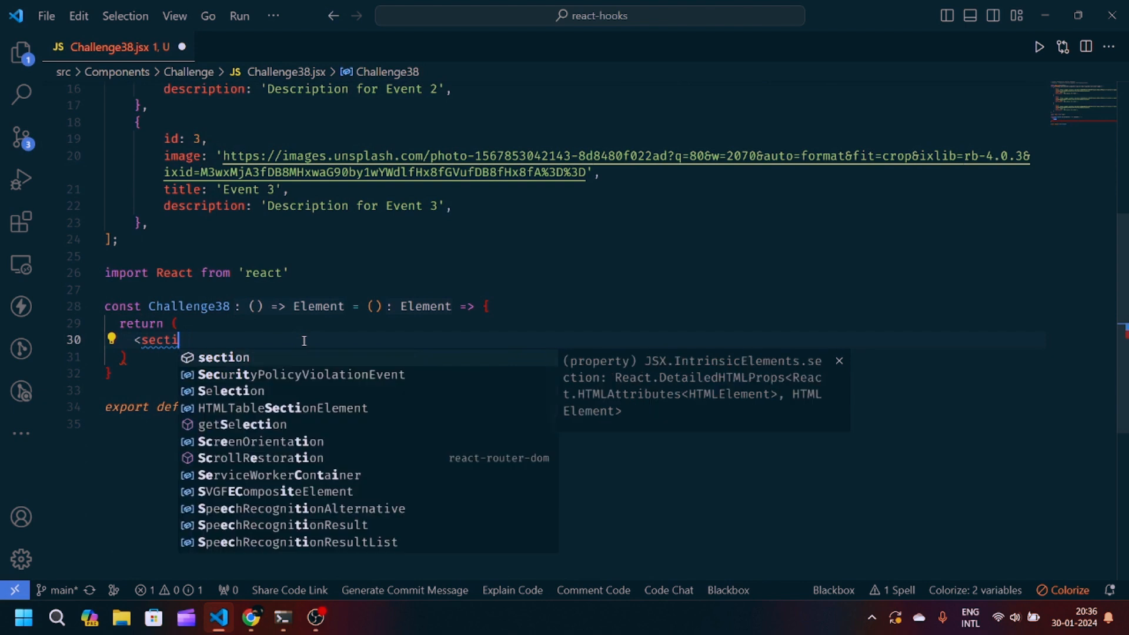
type("on>")
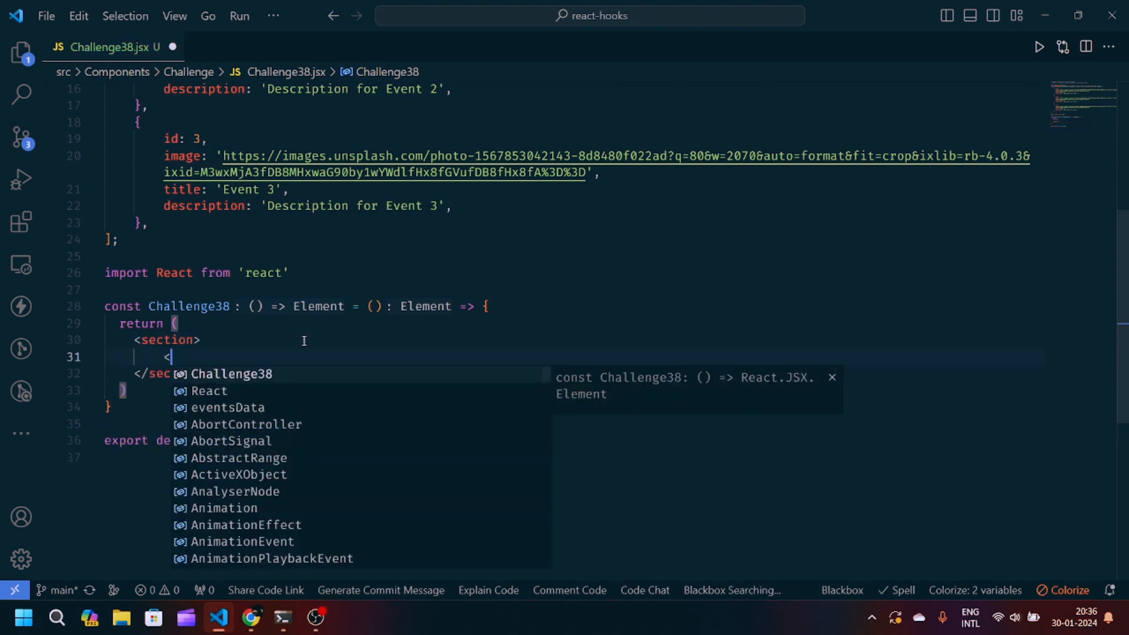
type("div>")
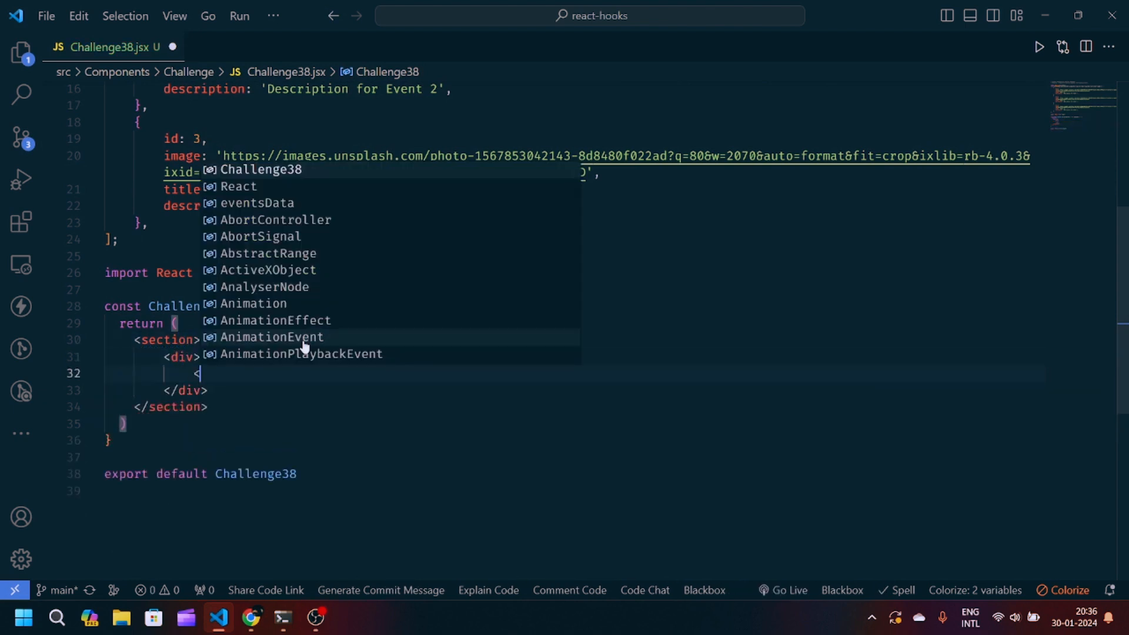
type("{eventsData.map(event => (")
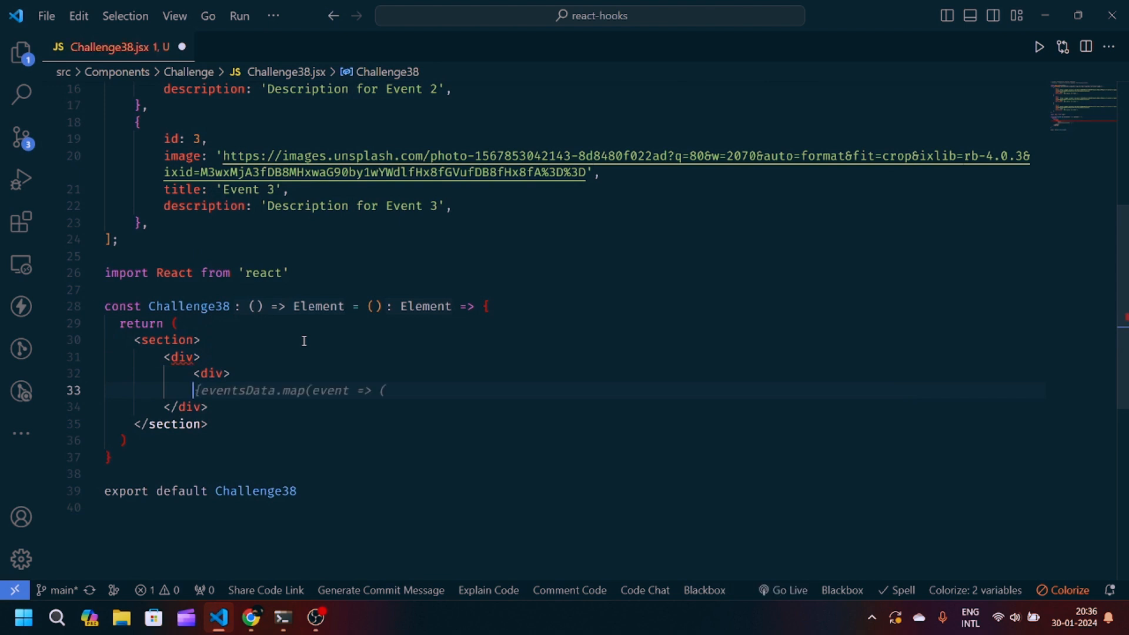
type("<div")
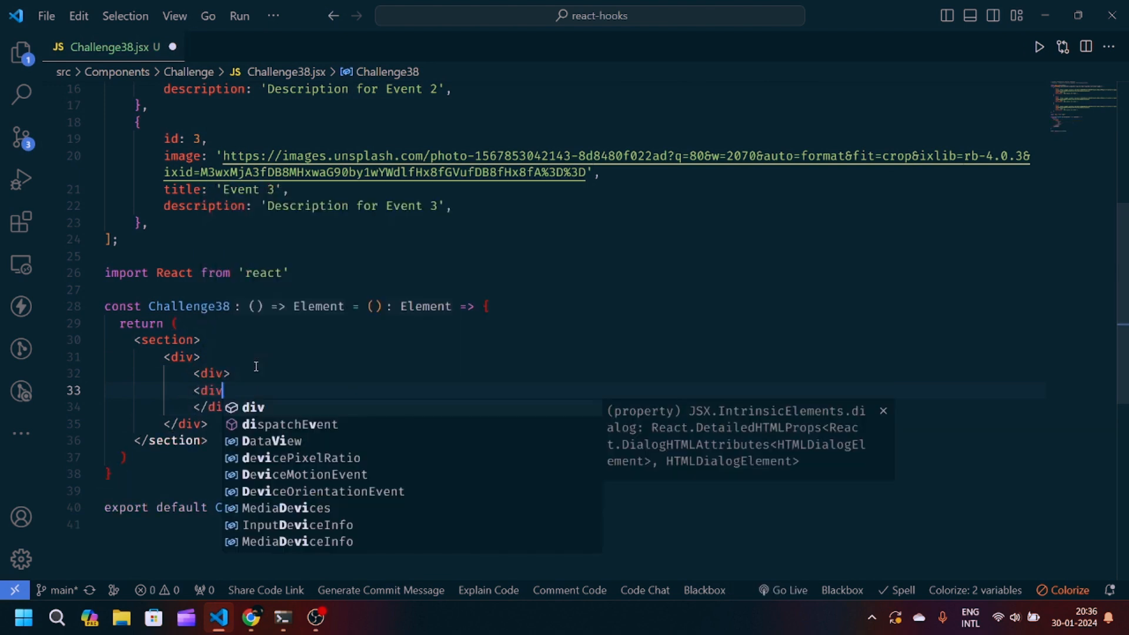
right_click(256, 366)
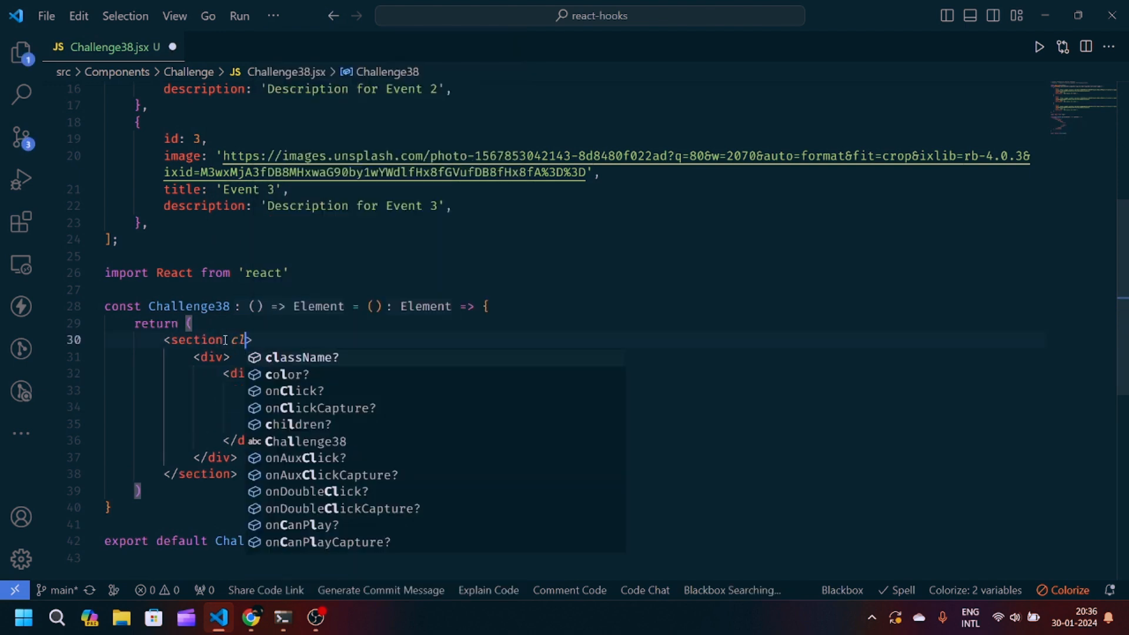
Label the elements timeline-landing, row container, timeline and timeline-line, adding an eventsData.map expression inside
type("className=\"timeline-")
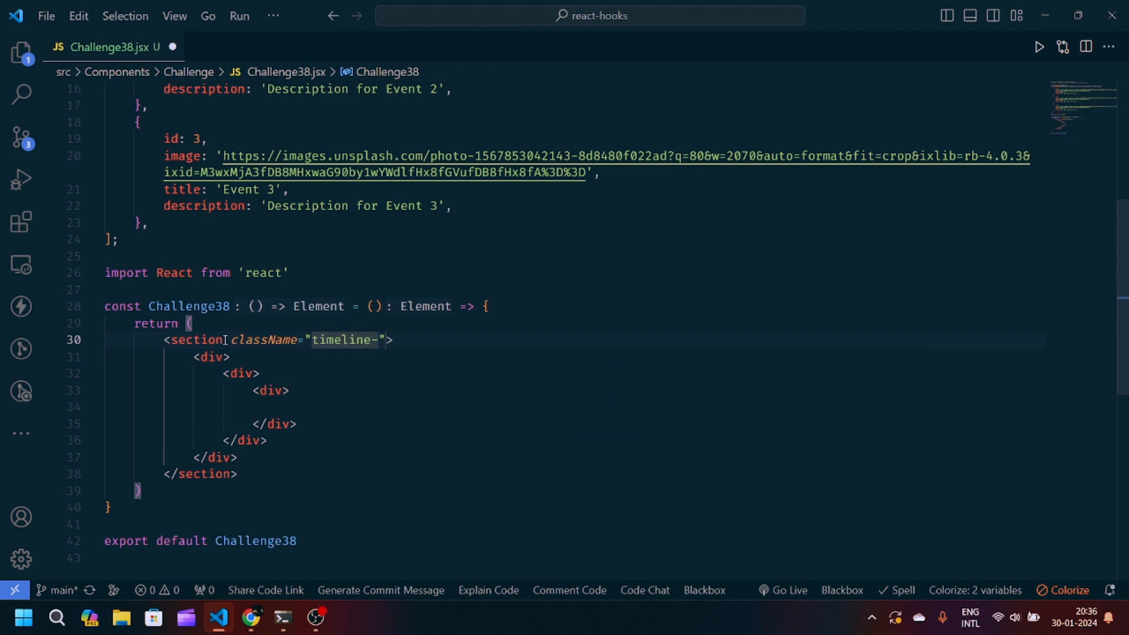
type("landing")
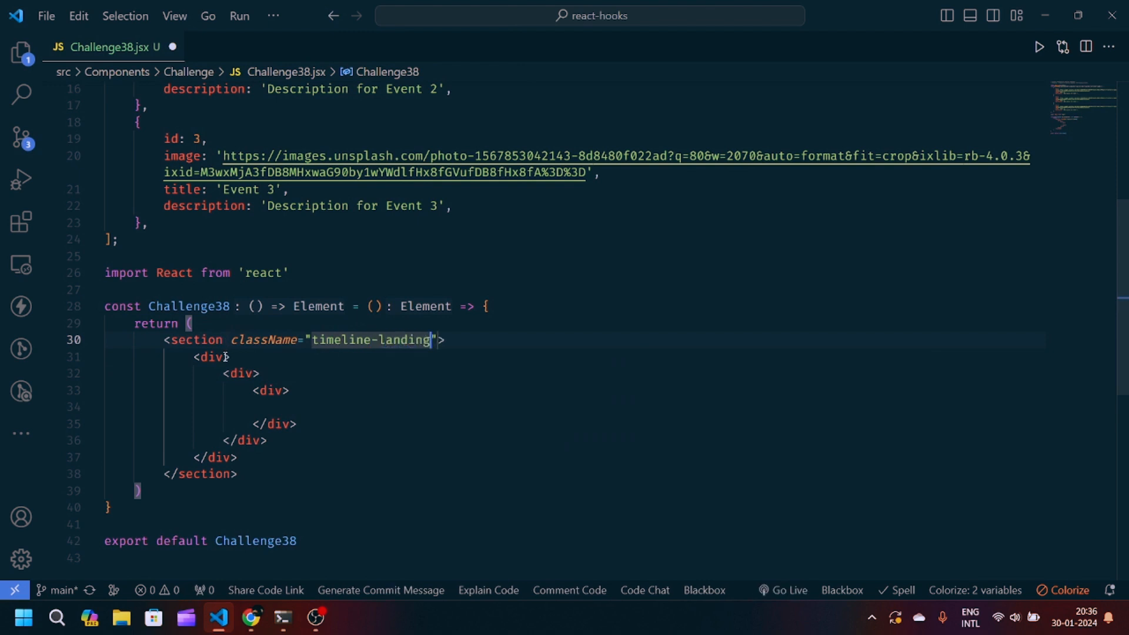
type("className=\"row c\"")
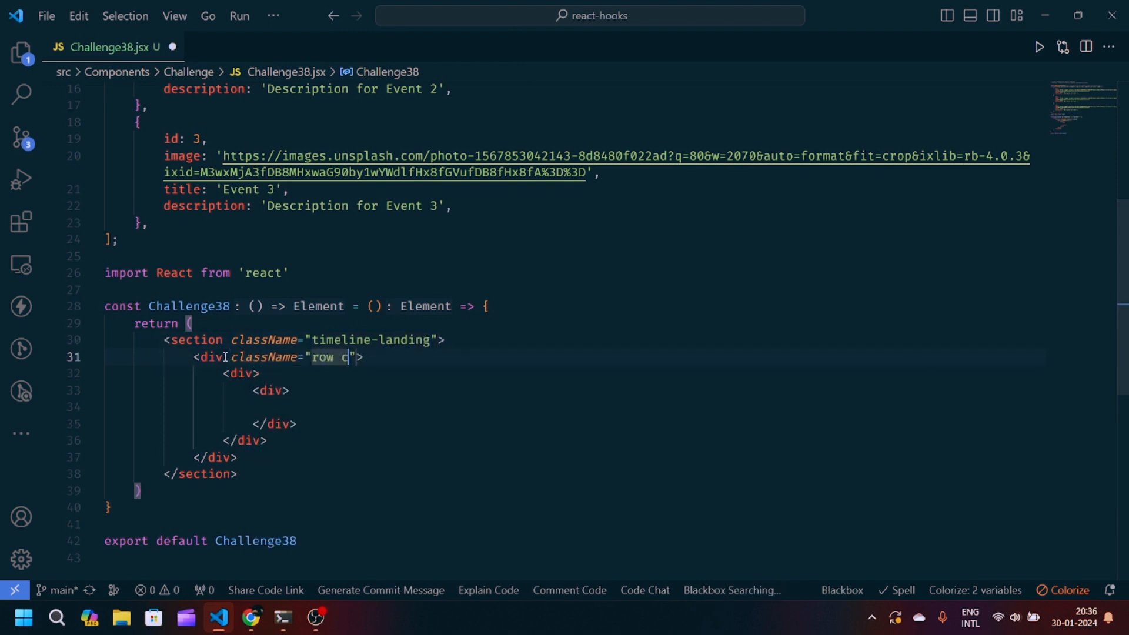
type("ontainer")
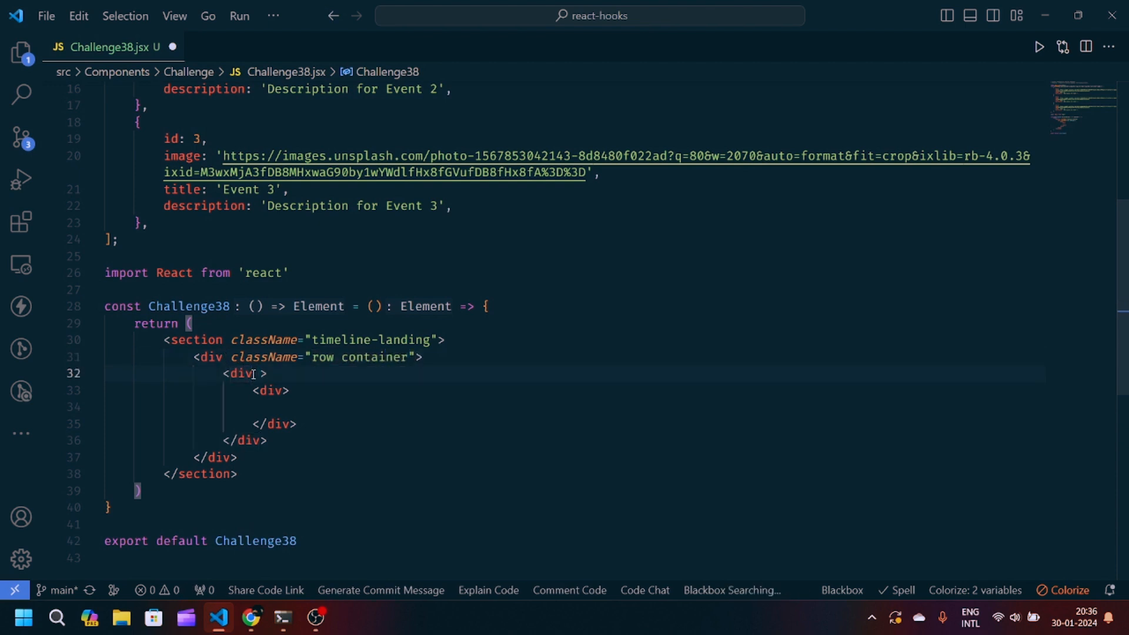
type("className=\"ti\"")
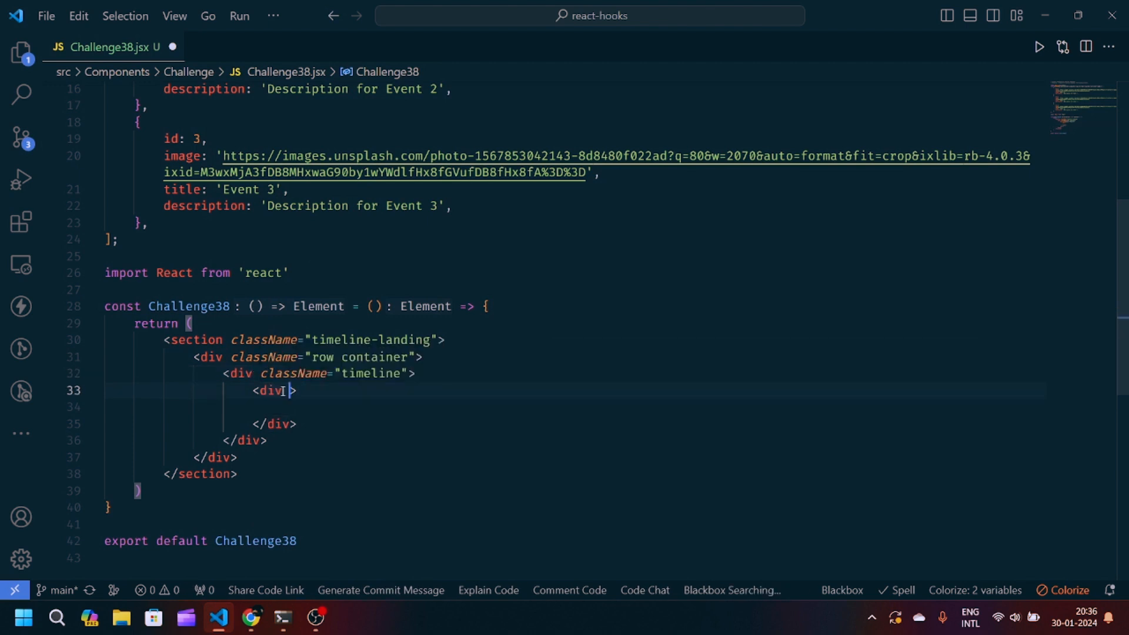
type("className=\"\"")
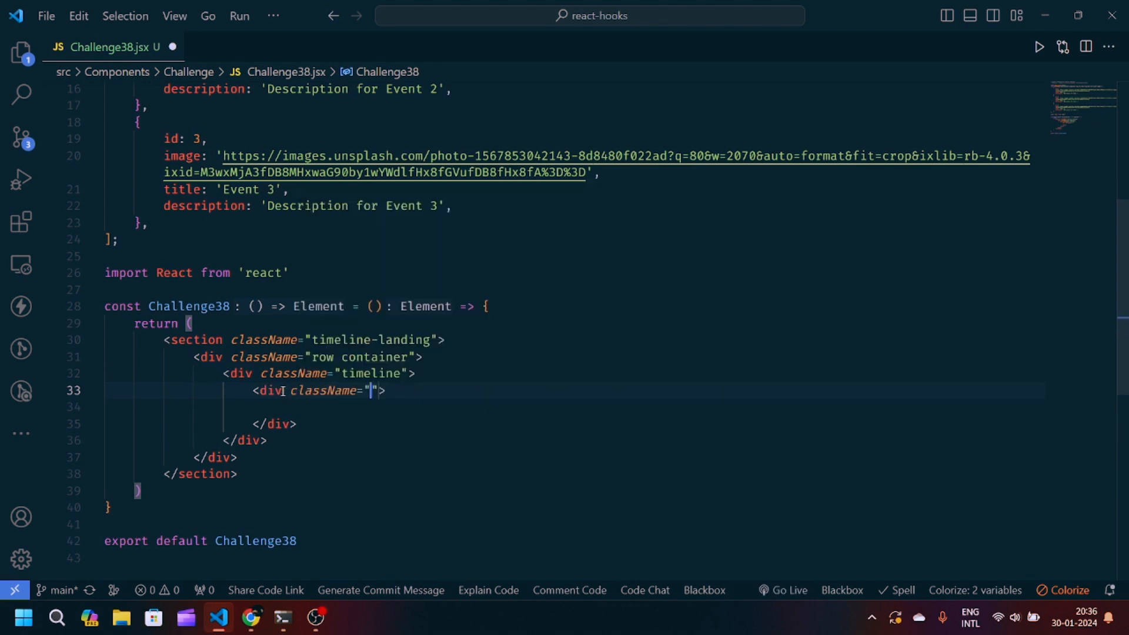
type("timeline")
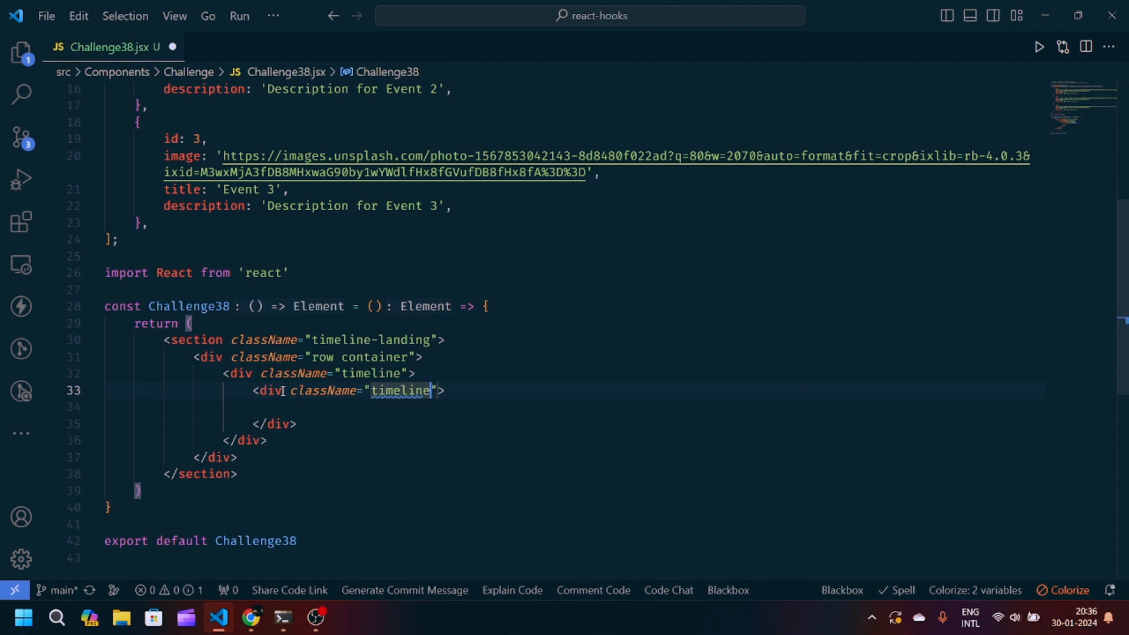
type("-line")
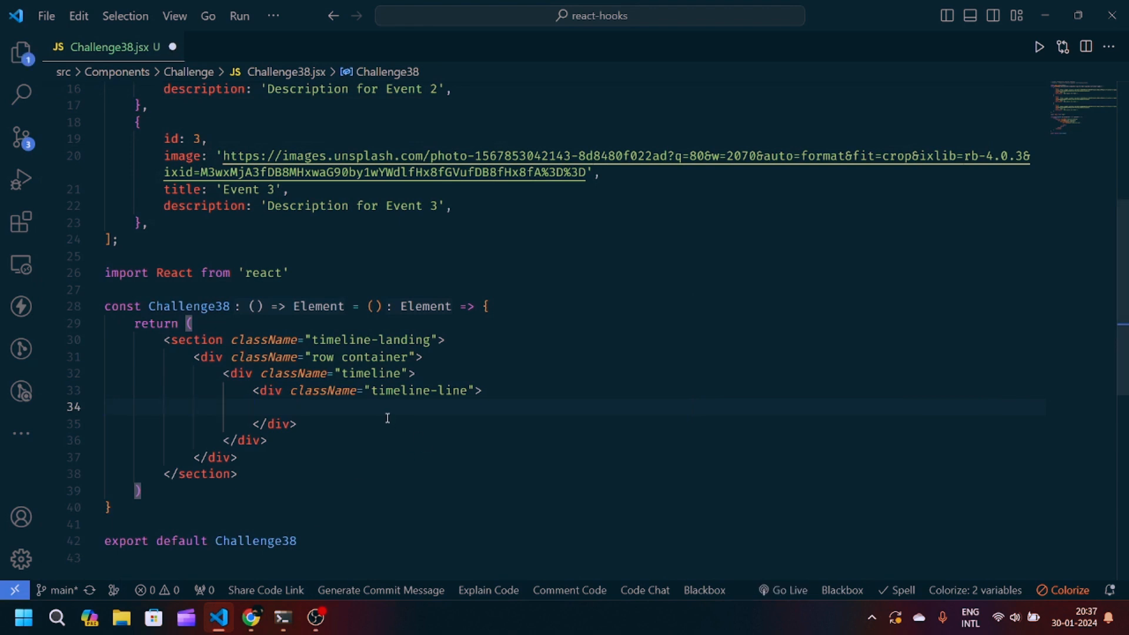
type("{eventsData.map(event => (")
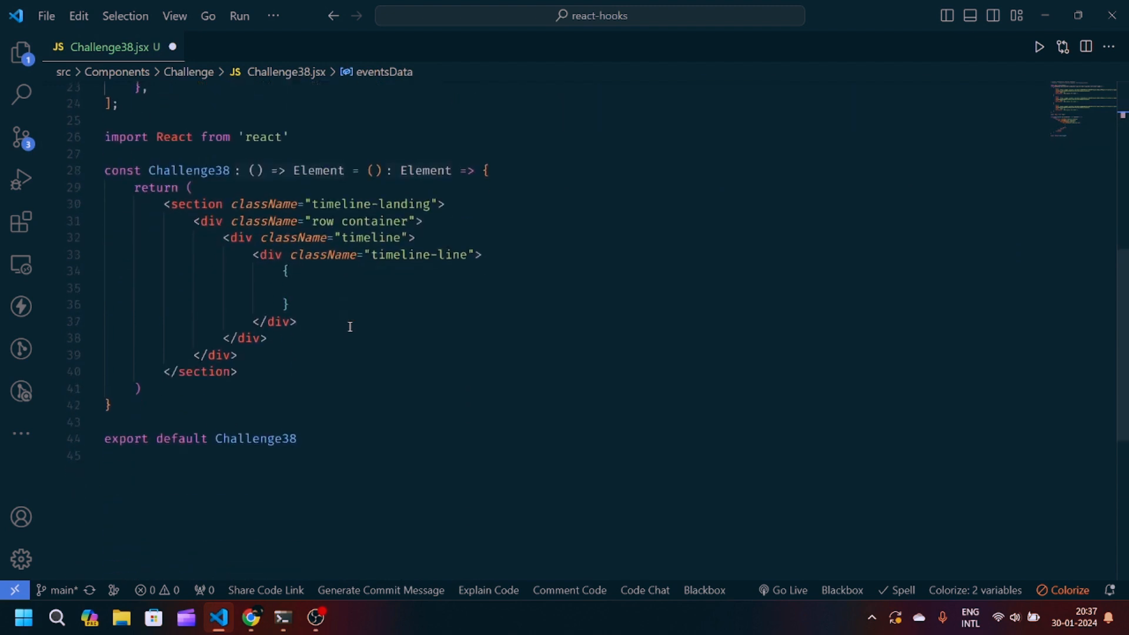
Write eventsData.map((event, index) => ...) returning a div inside timeline-line
type("eventsData")
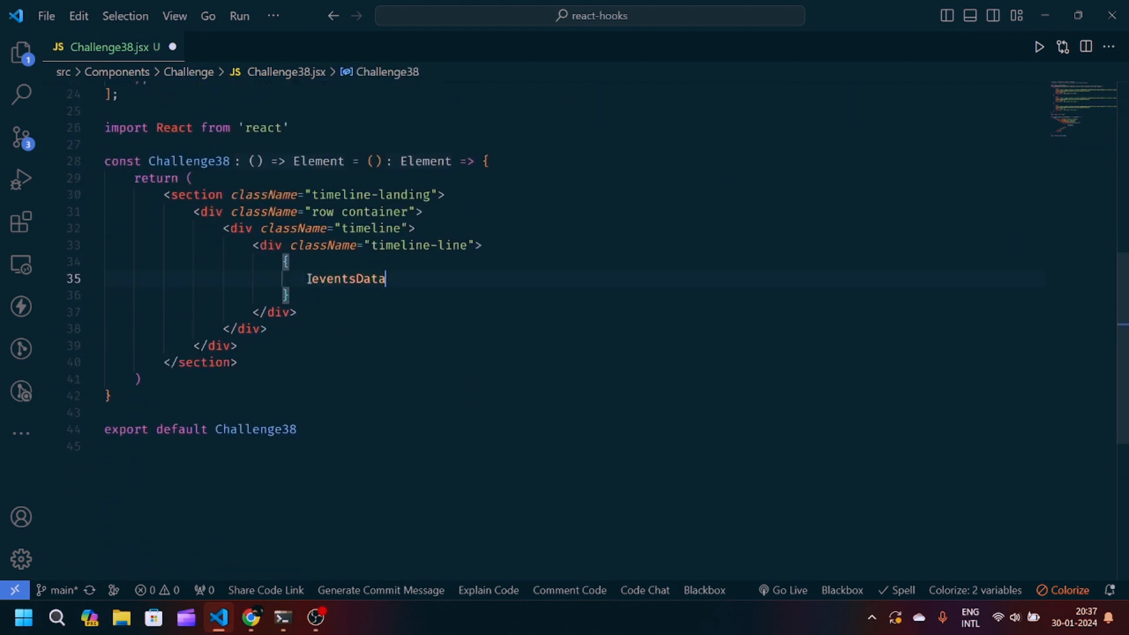
type(".map()")
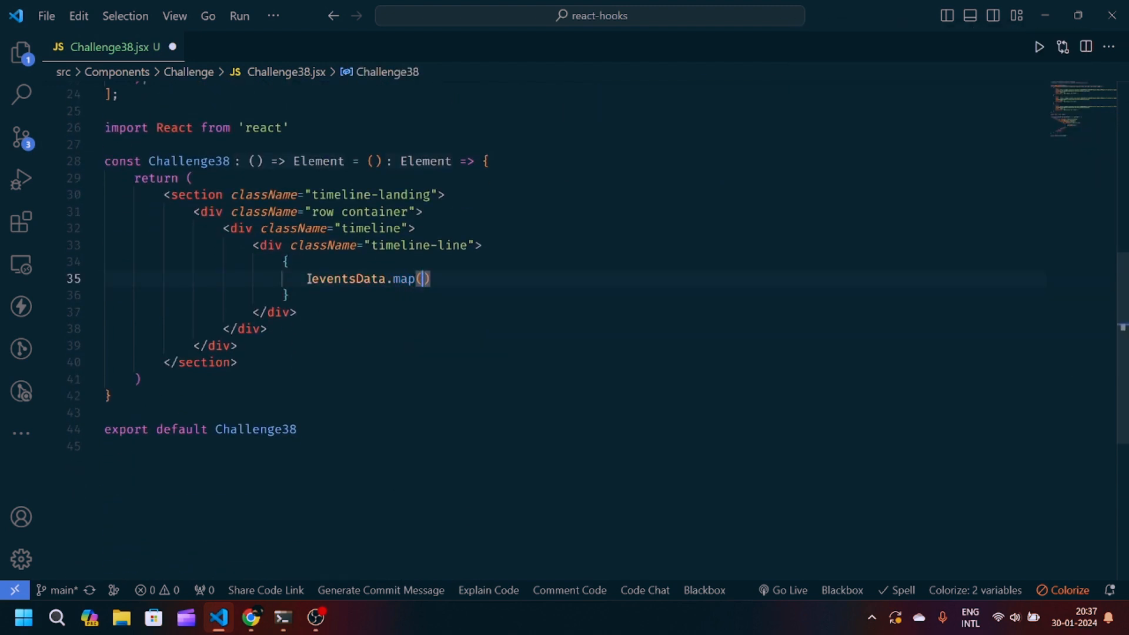
type("(event")
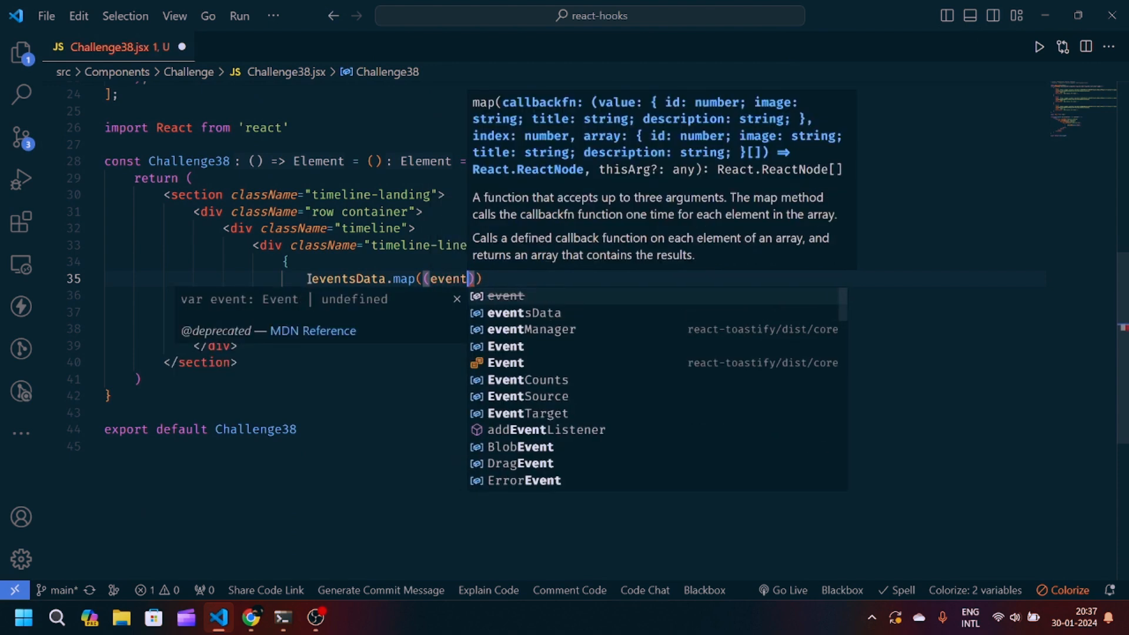
type(", index")
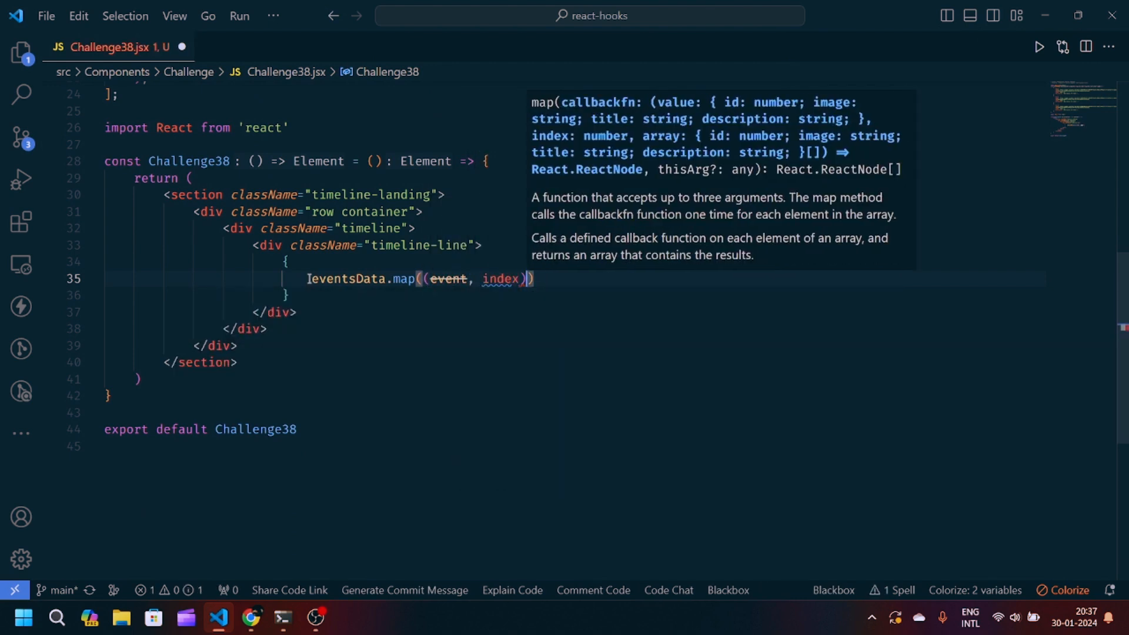
type("=>(")
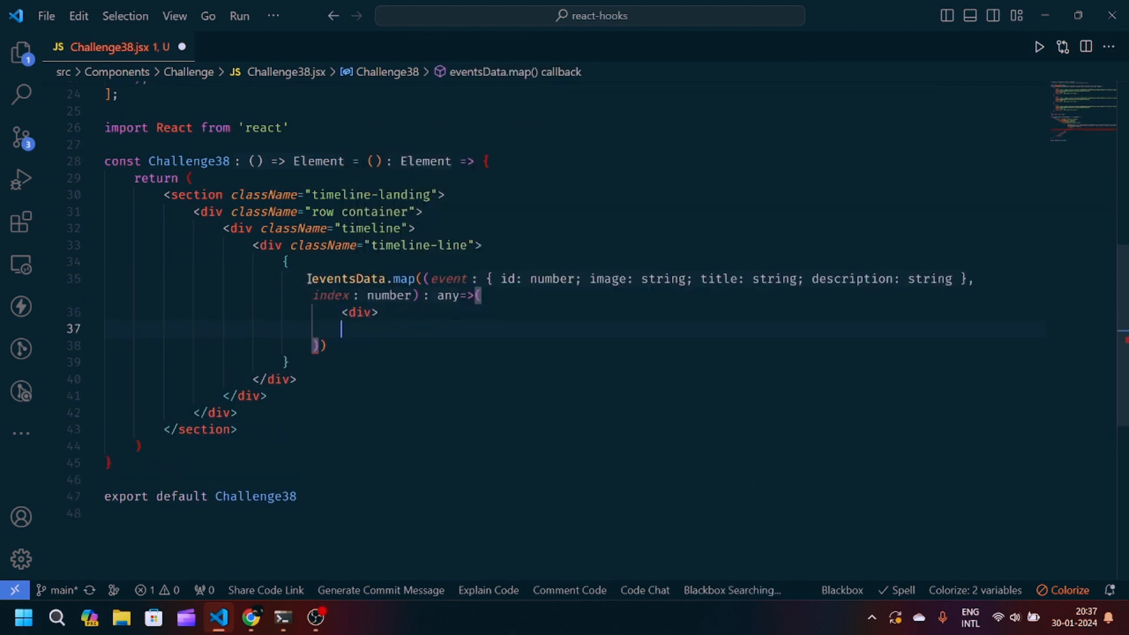
type("</div>")
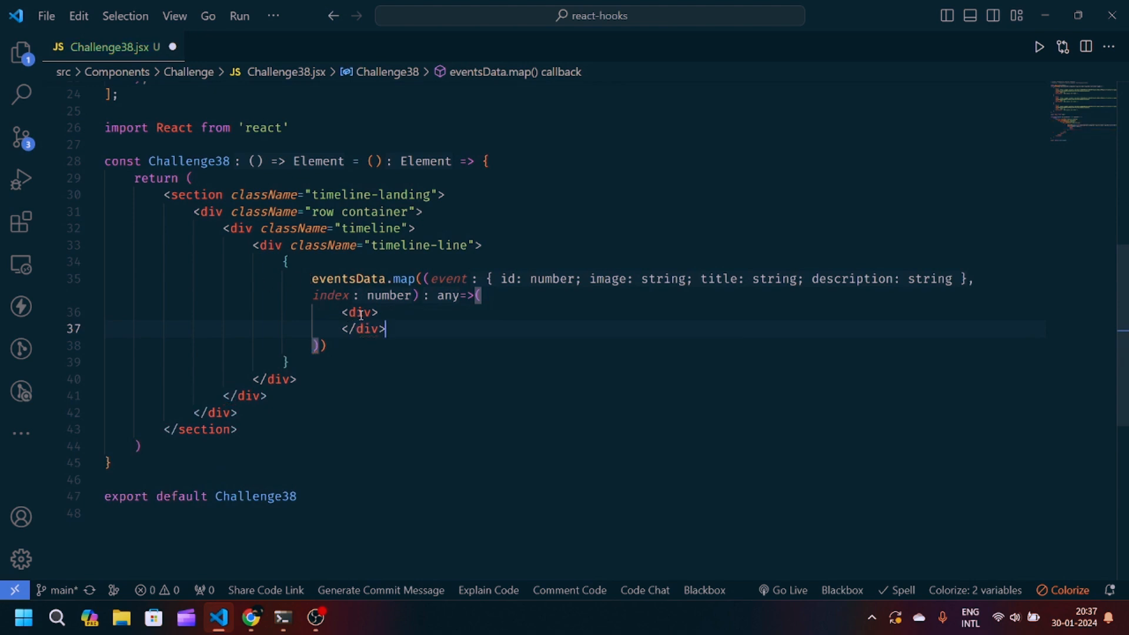
Key the event div by index, add a far fa-circle event-dot icon and an img with src
type("key={}")
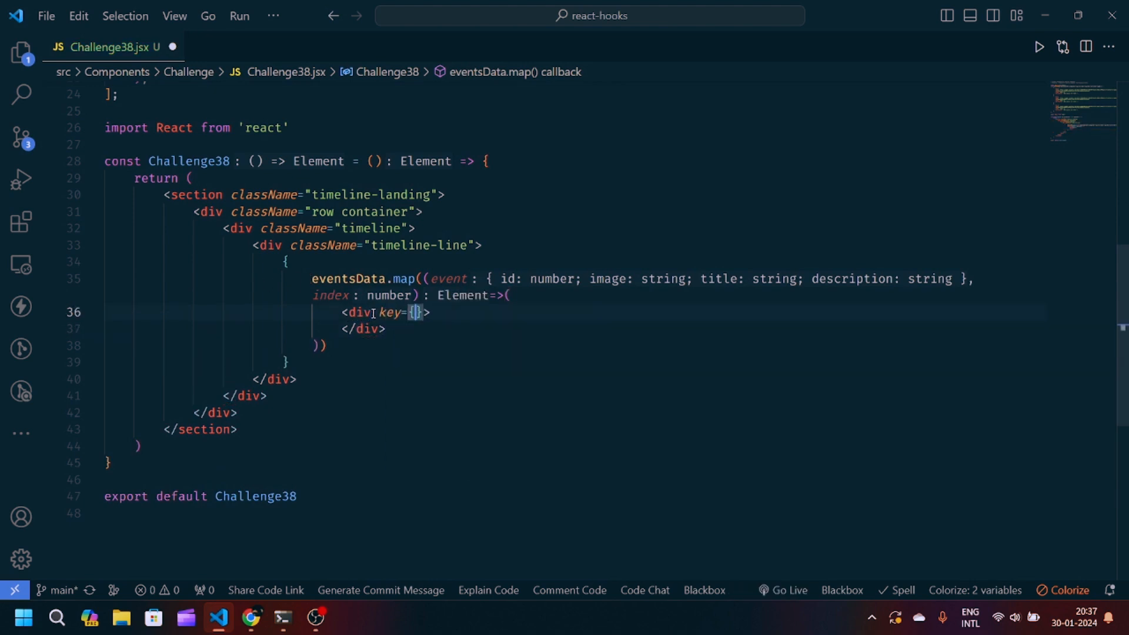
type("eve")
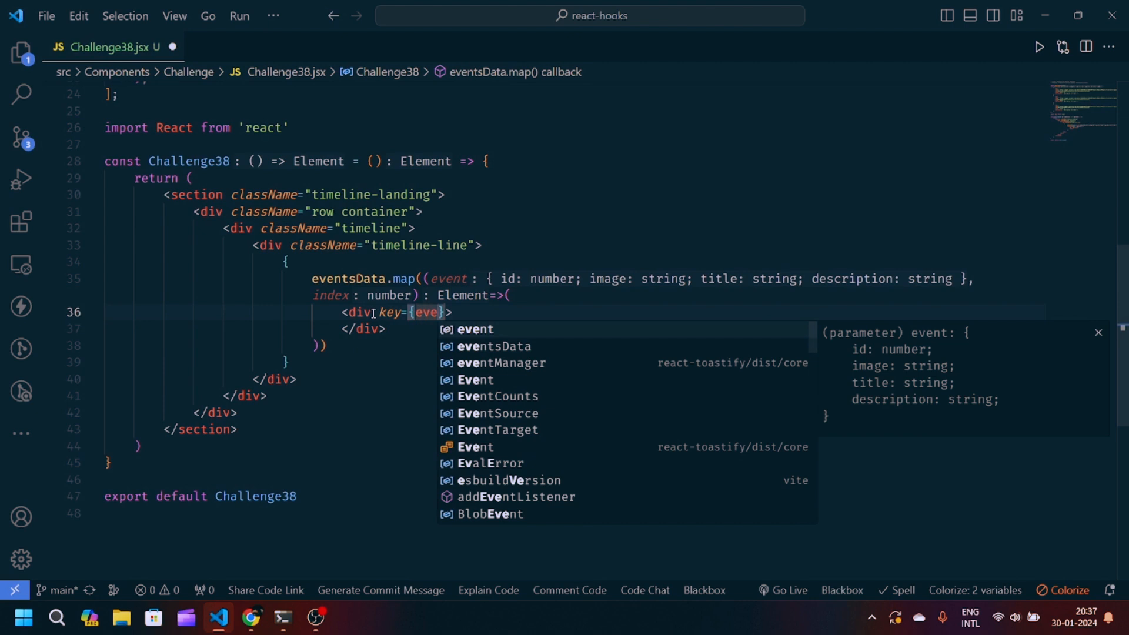
type("index} className=\"tim\"")
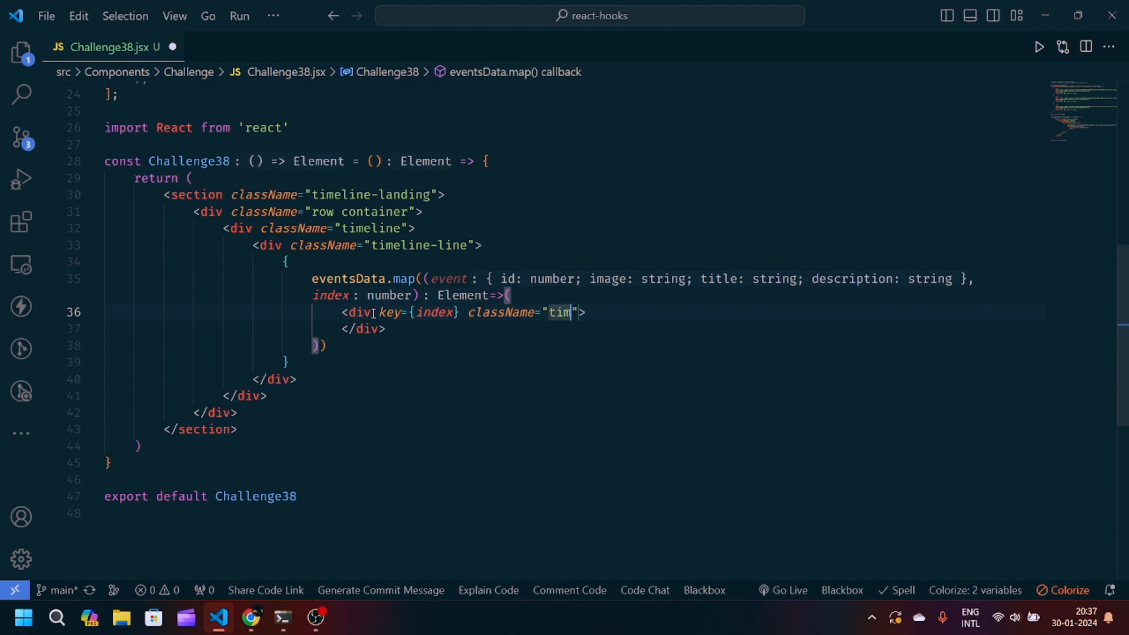
type("eline-event")
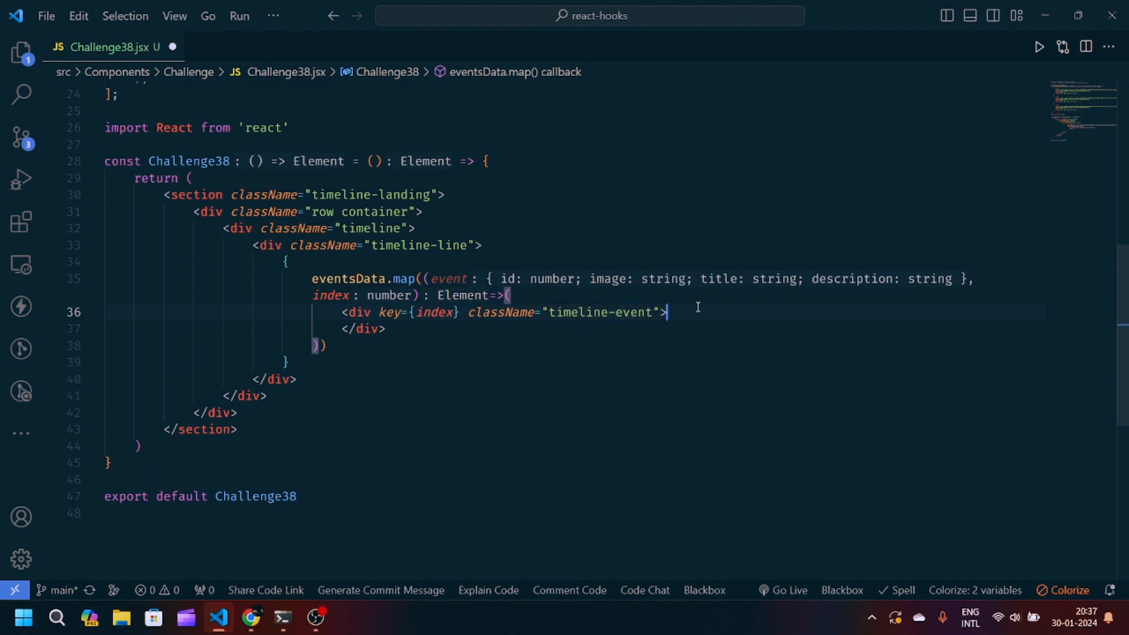
type("<i className=\"far fa-circle event-dot\"></i>")
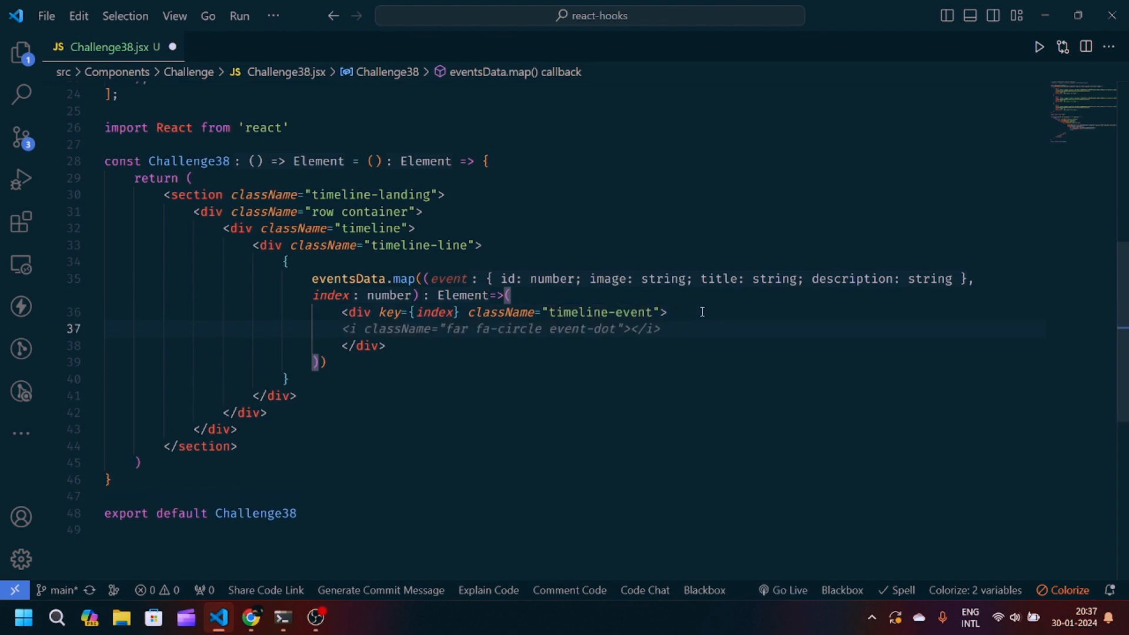
type("<img/>")
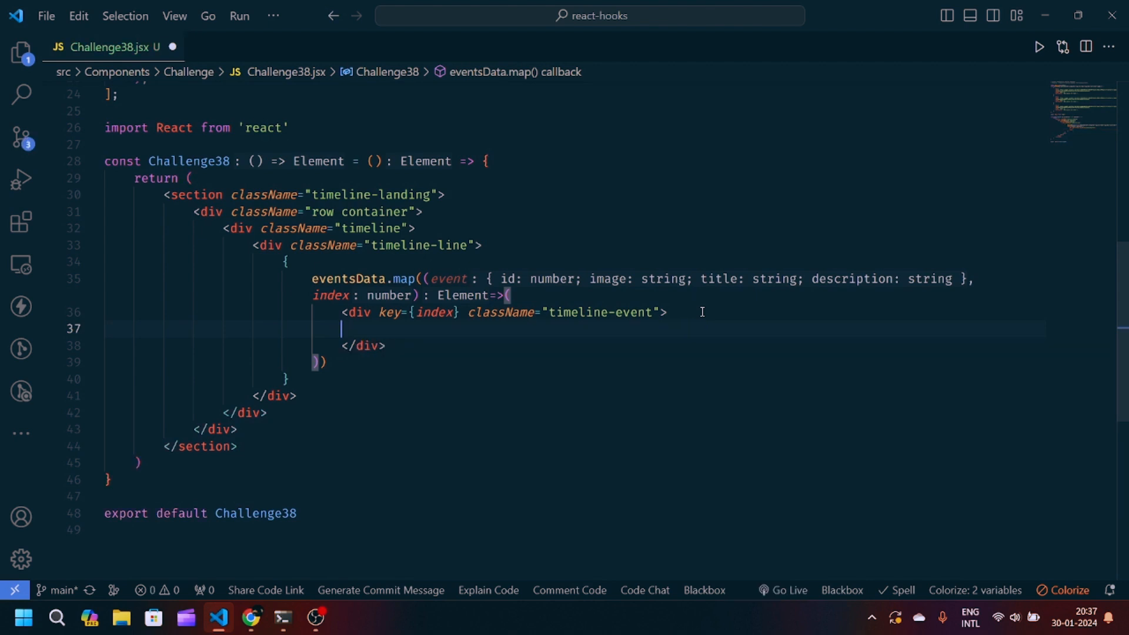
type("<img/")
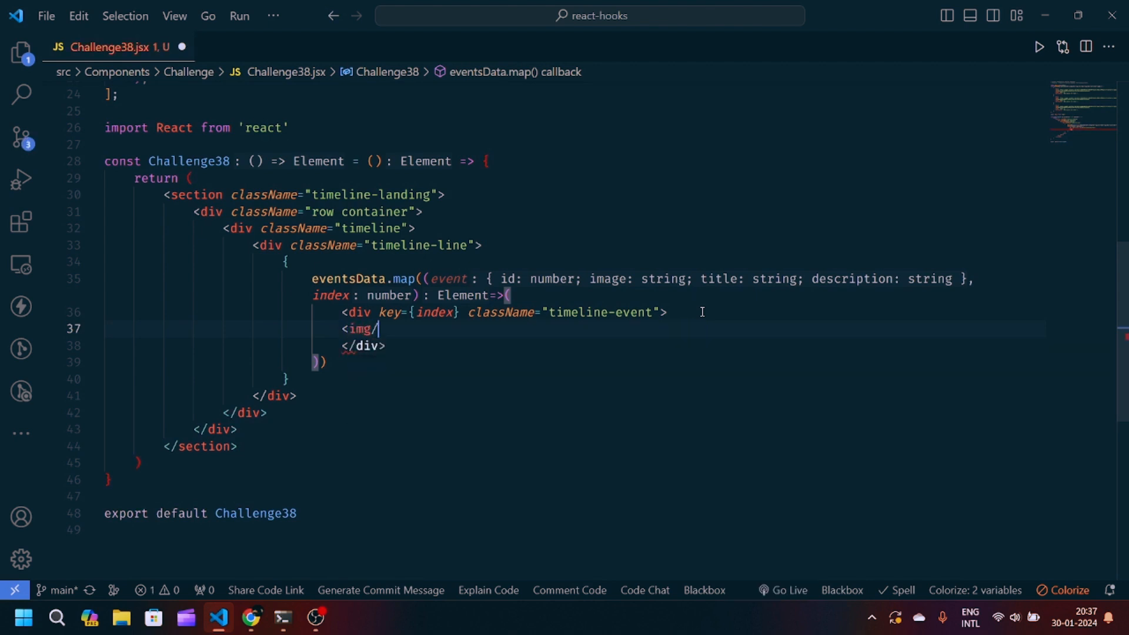
type("src=\"\"")
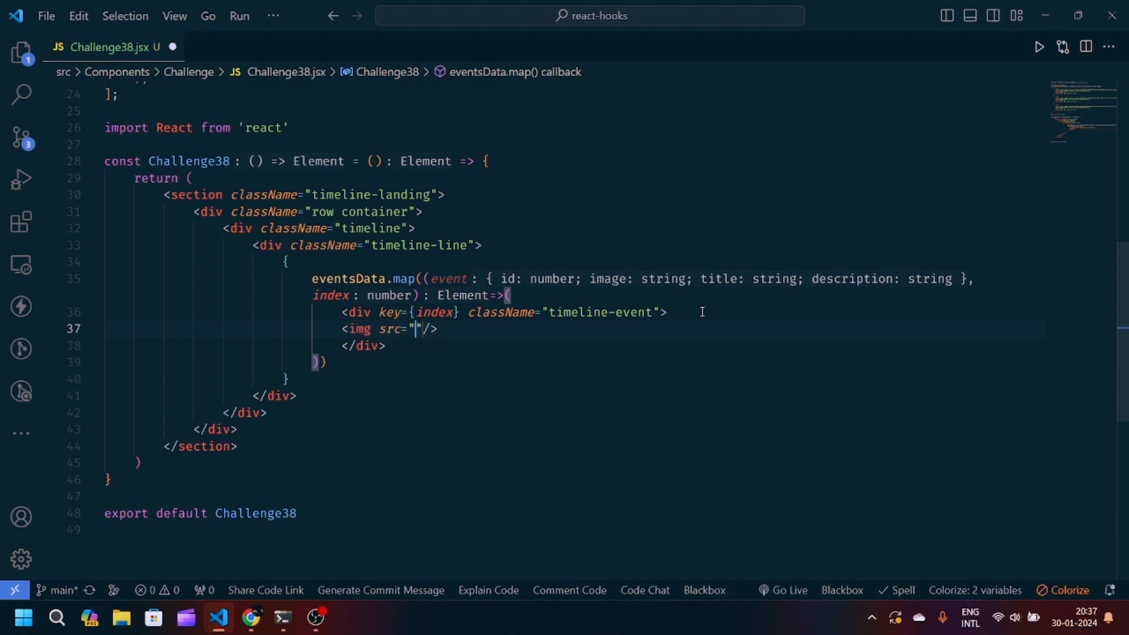
Set the img to src={event.image}, alt "image" and className timeline-image
key("Backspace")
type("{event")
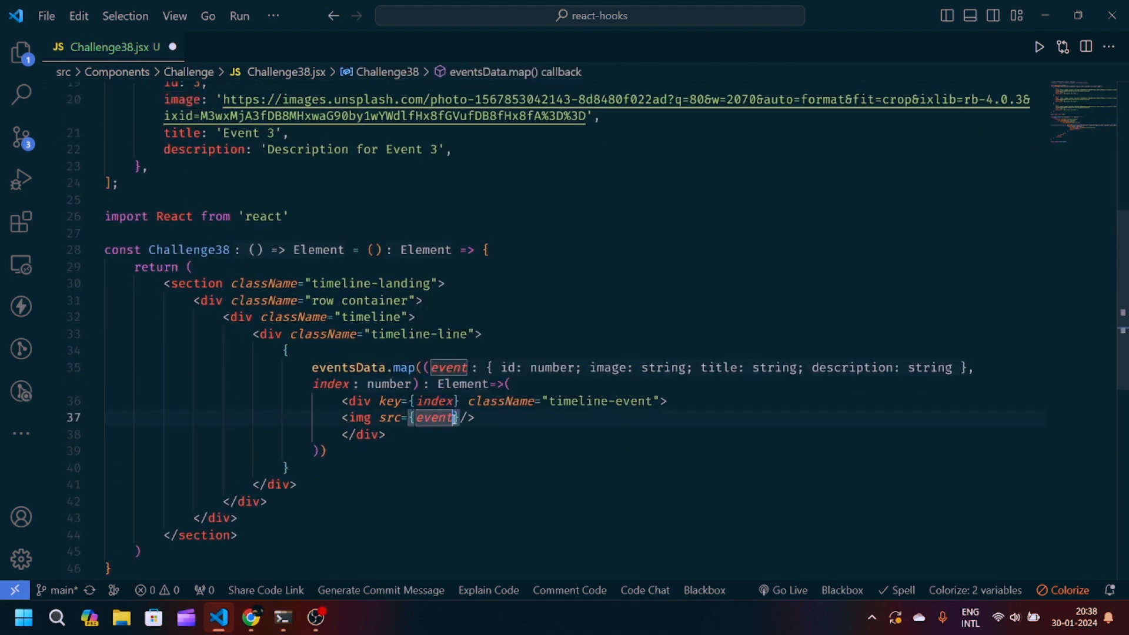
type(".image")
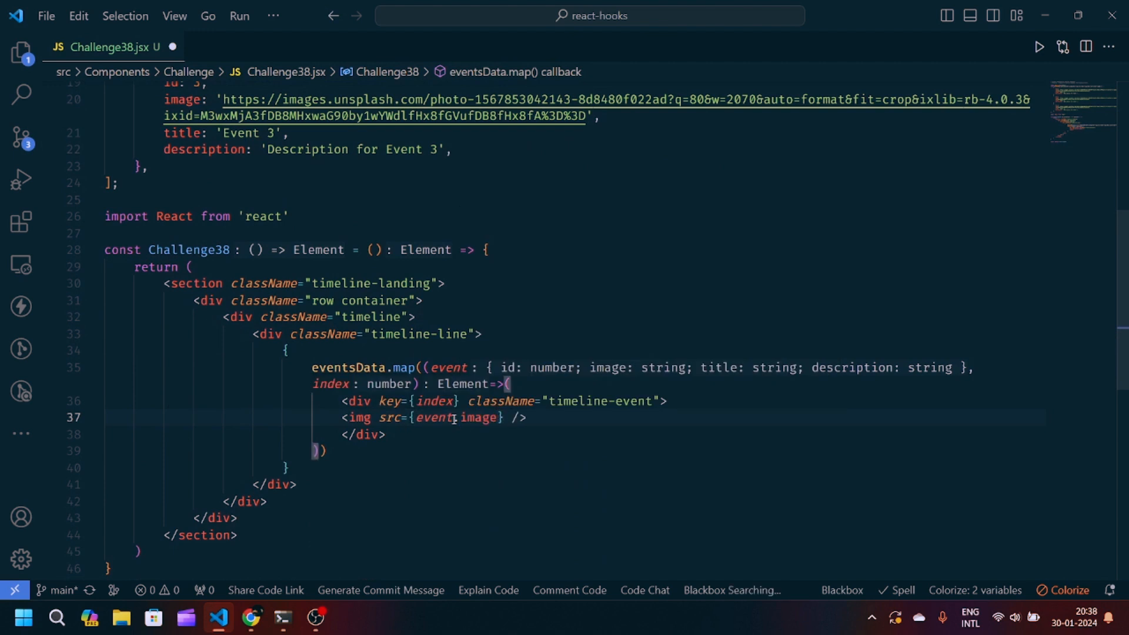
type("alt=\"\"")
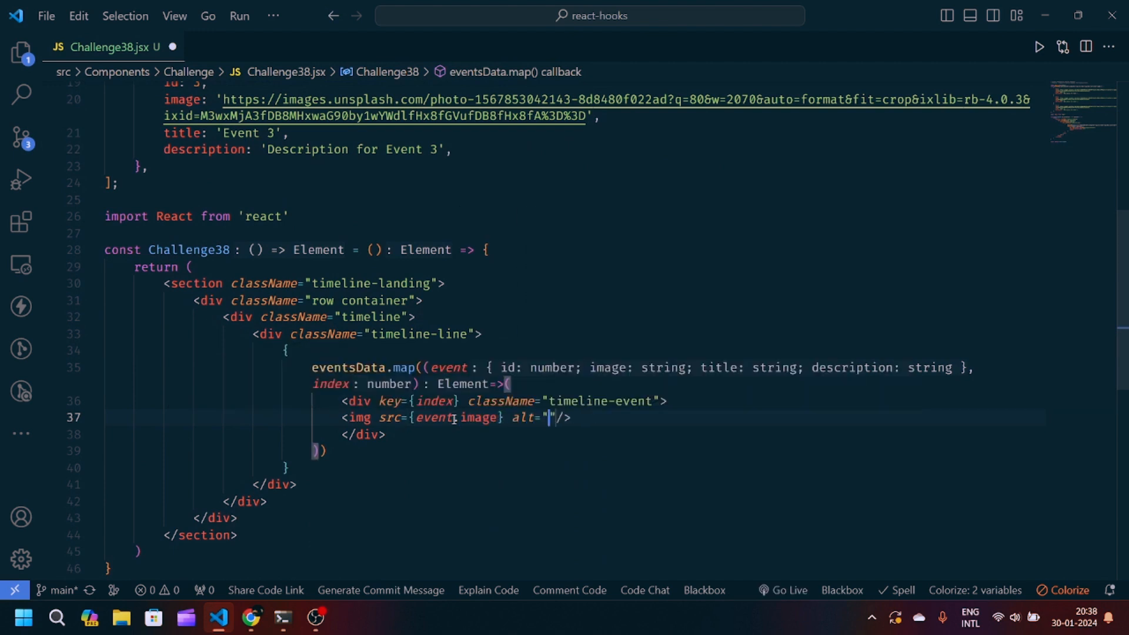
type("image")
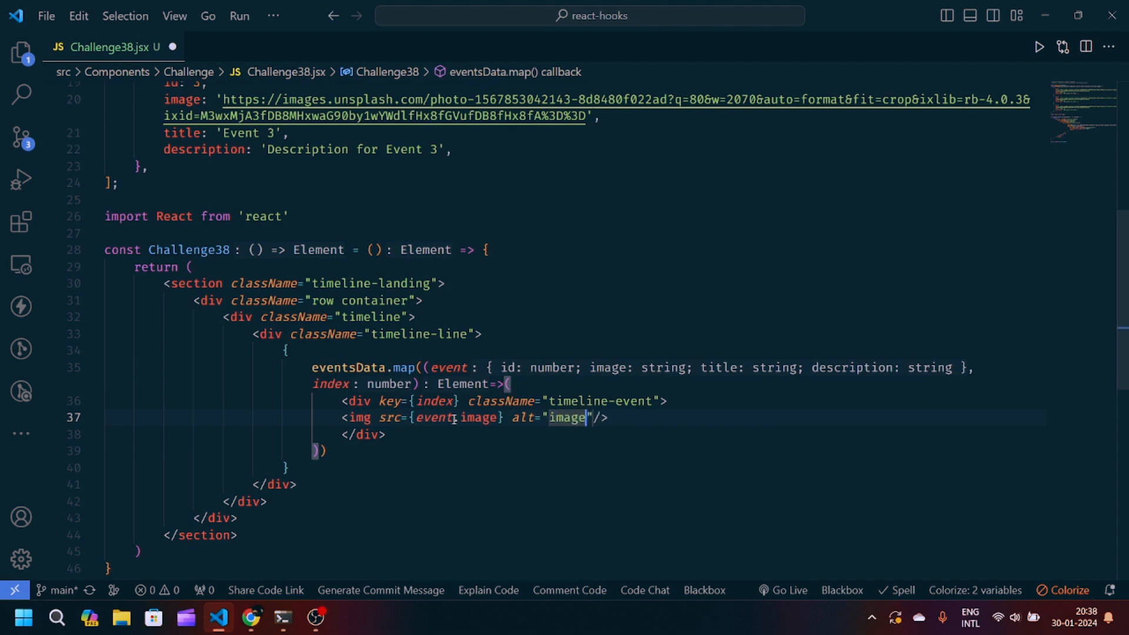
type("className=\"\"")
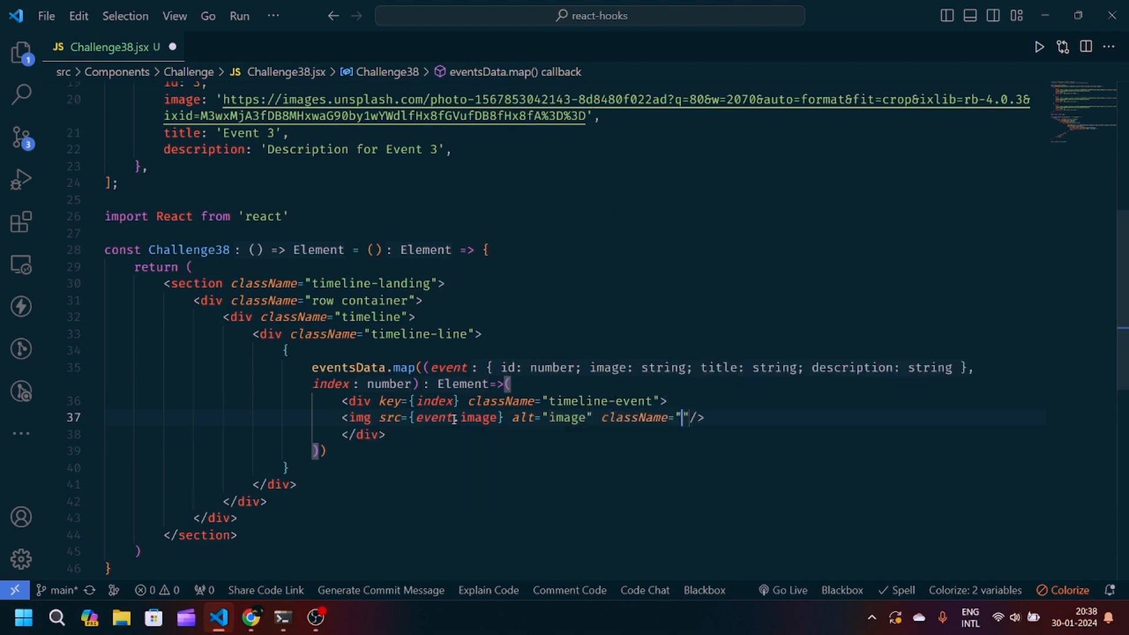
type("timeline-image")
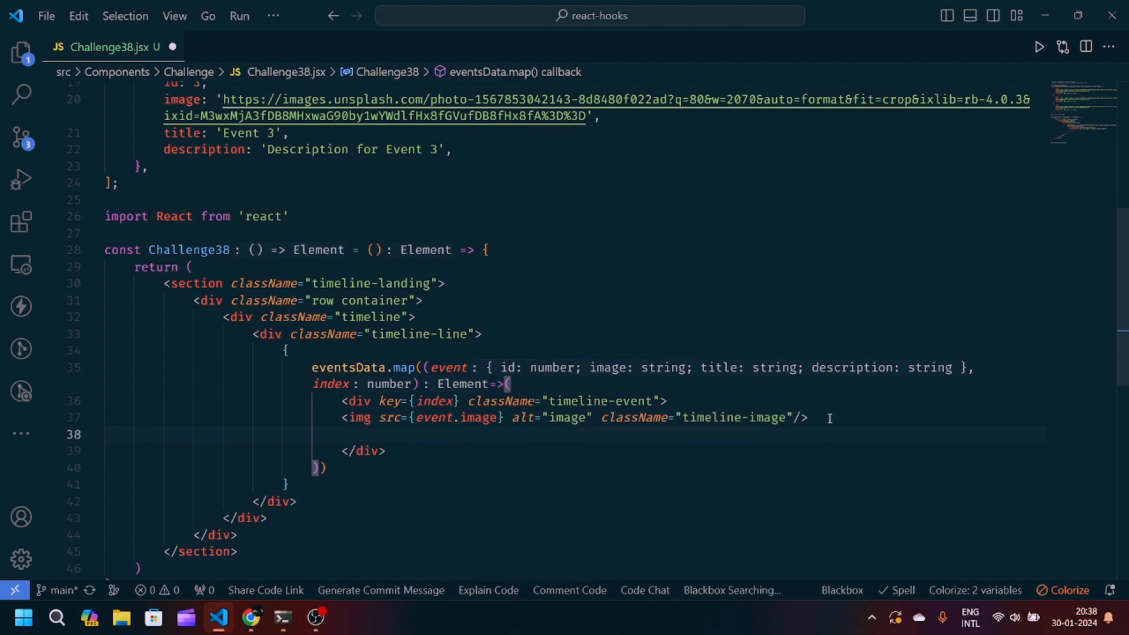
type("<div>")
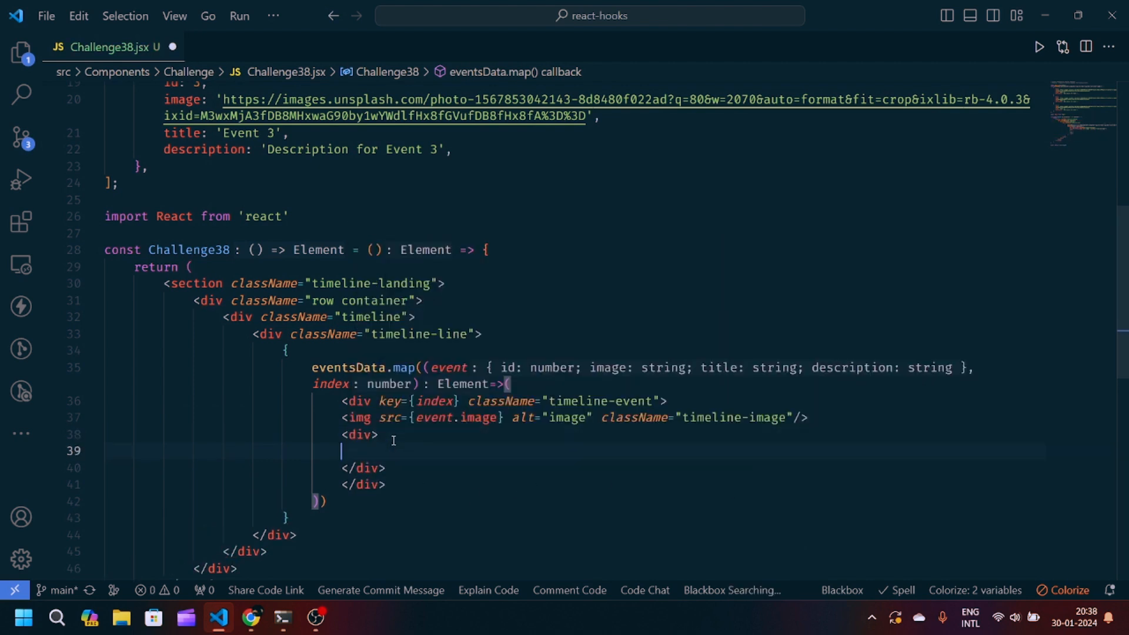
Add an event-details div with event.title and event.description, a content wrapper and a timeline-connector
type("<h4>{event.title}</h4>")
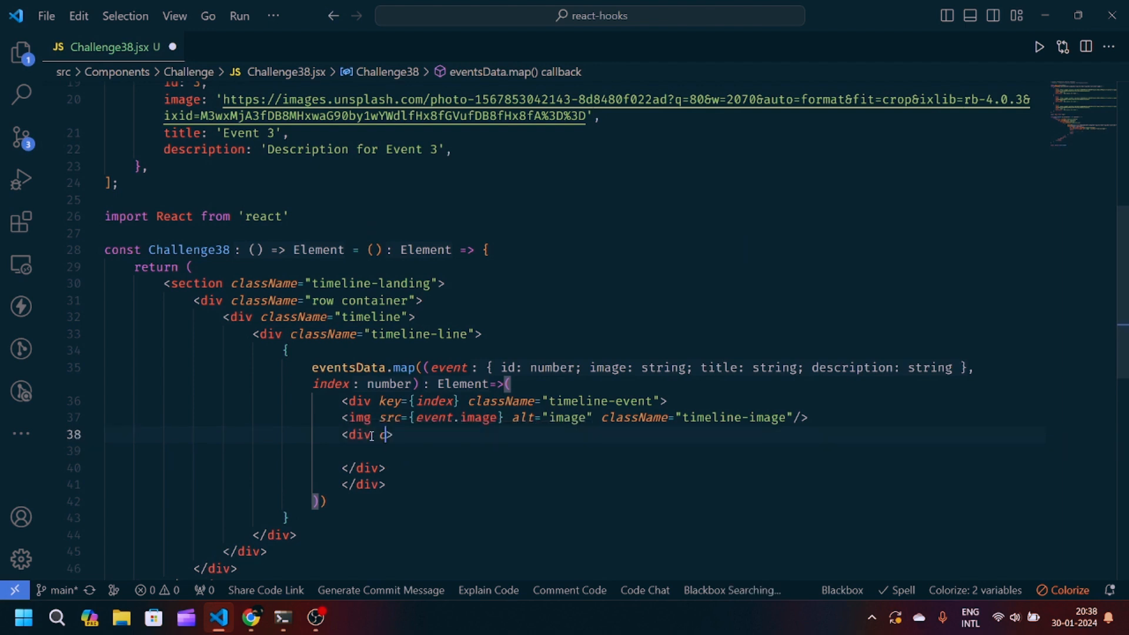
type("className=\"\"")
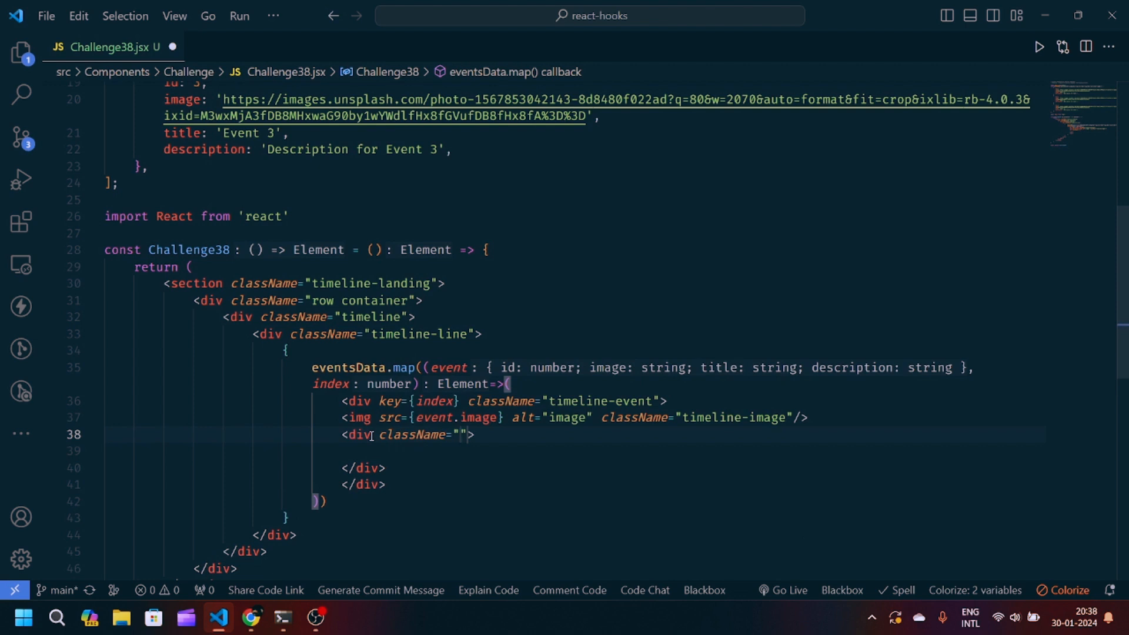
type("event-detail")
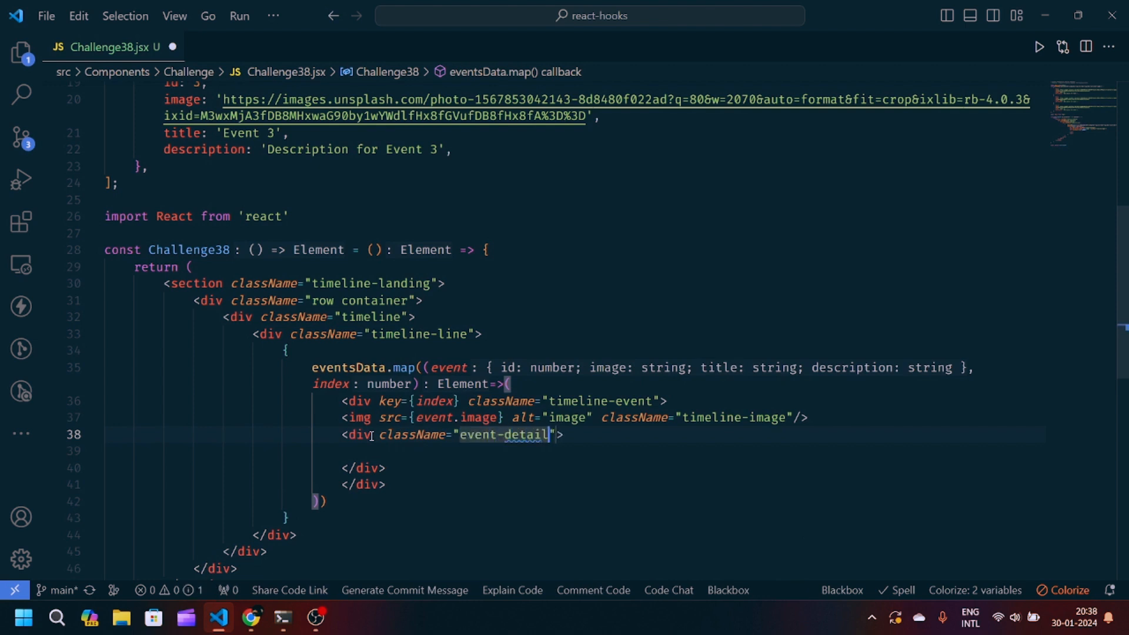
type("s")
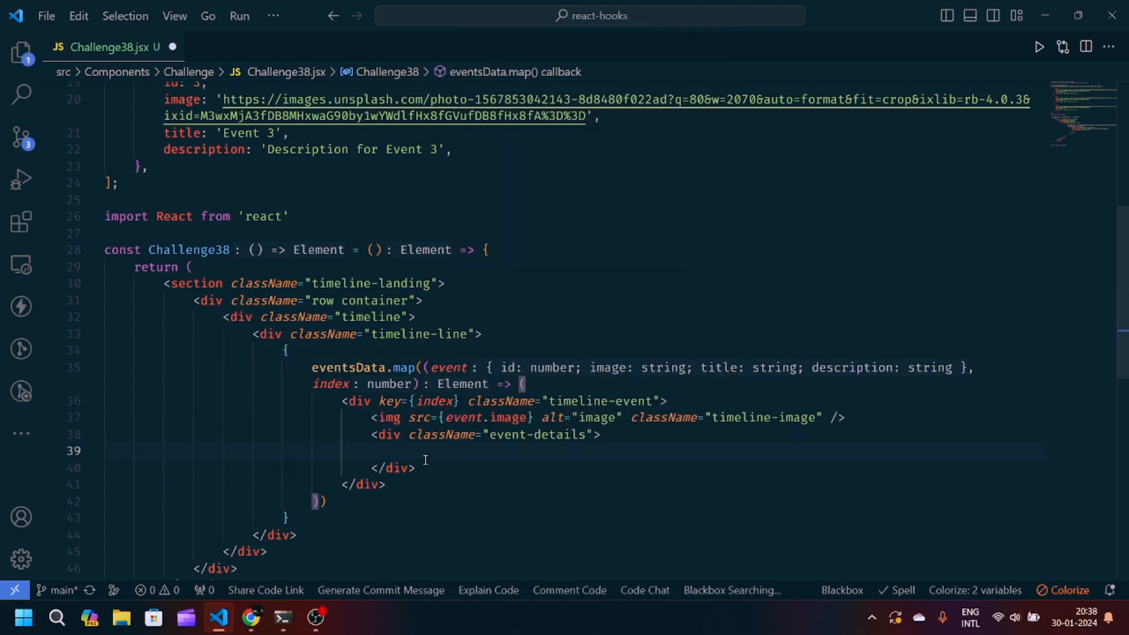
type("<h3 >")
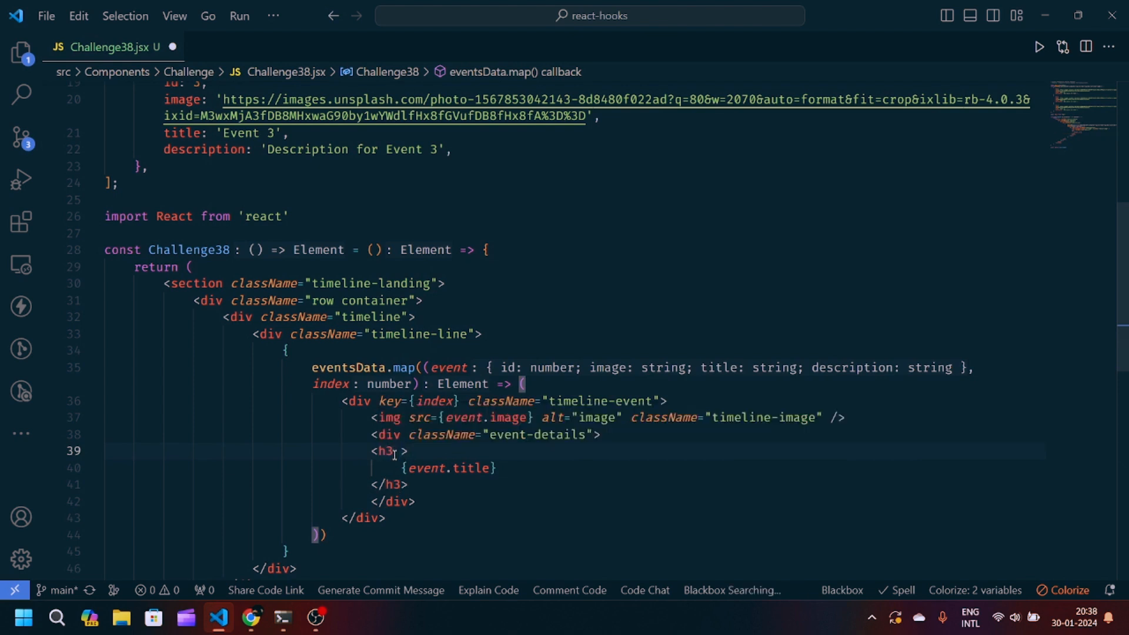
type("<")
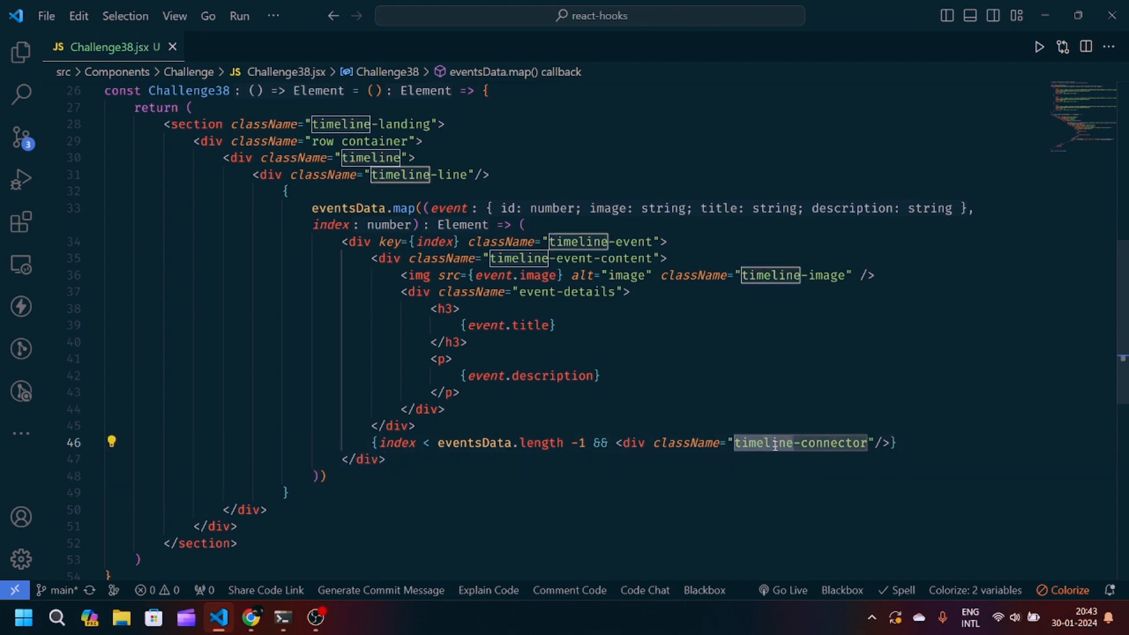
Open App.css from the src folder in the Explorer sidebar
left_click(21, 51)
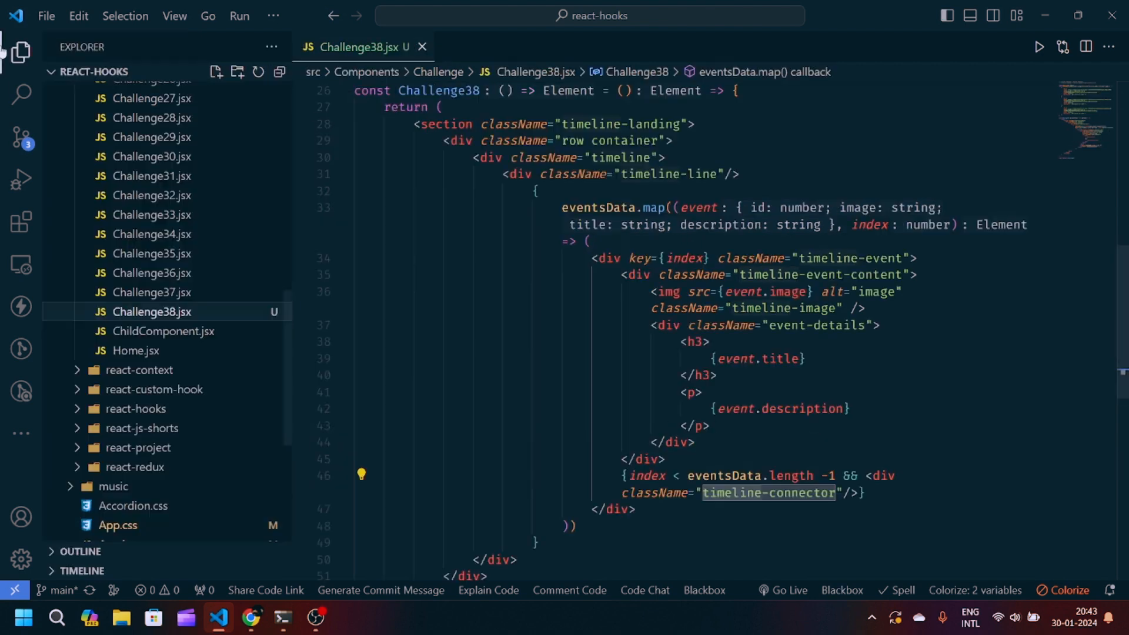
scroll("down", 3)
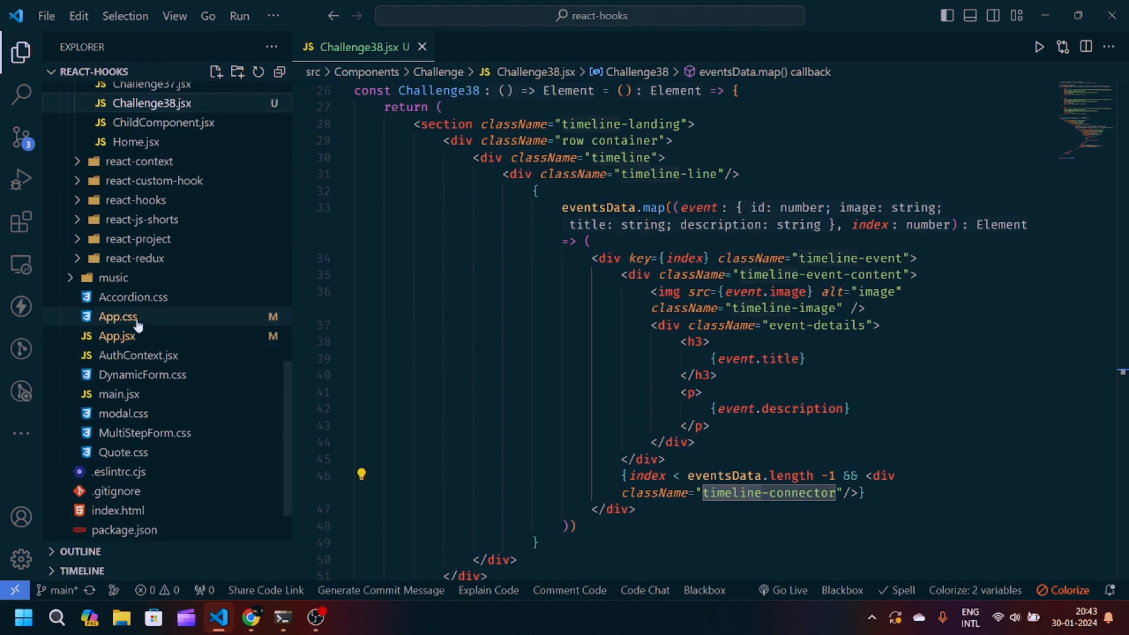
left_click(116, 316)
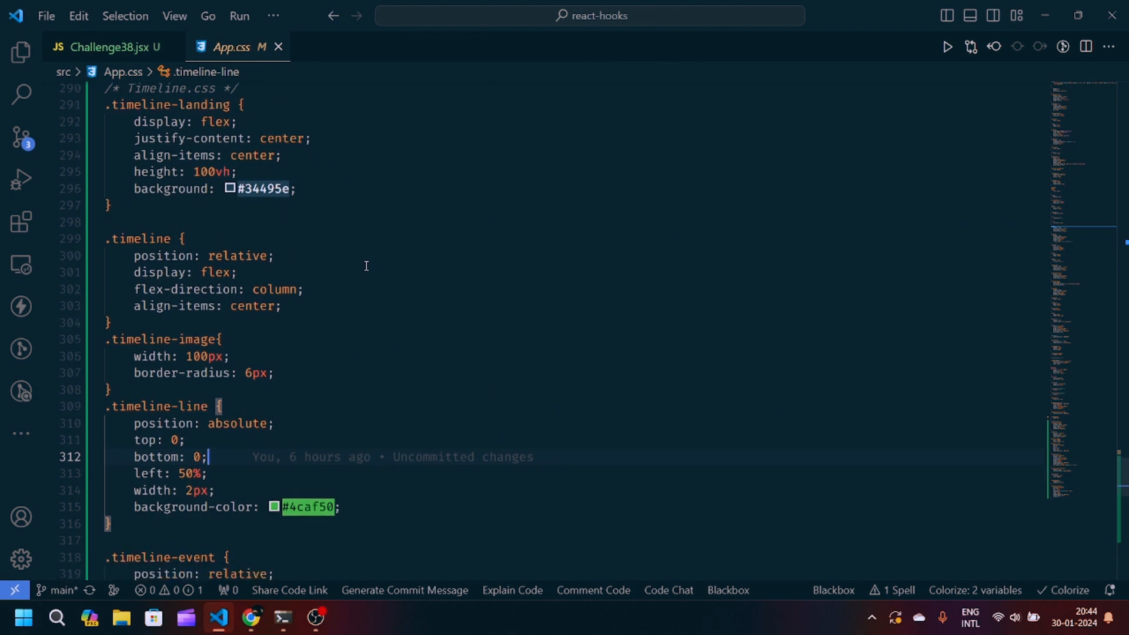
scroll("down", 3)
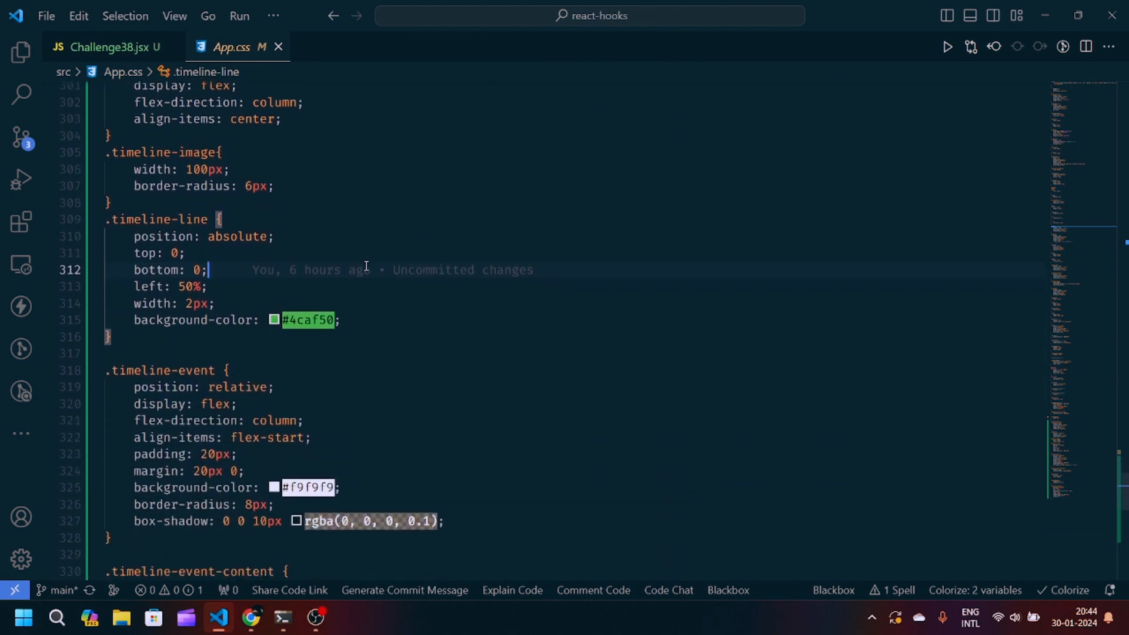
scroll("down", 3)
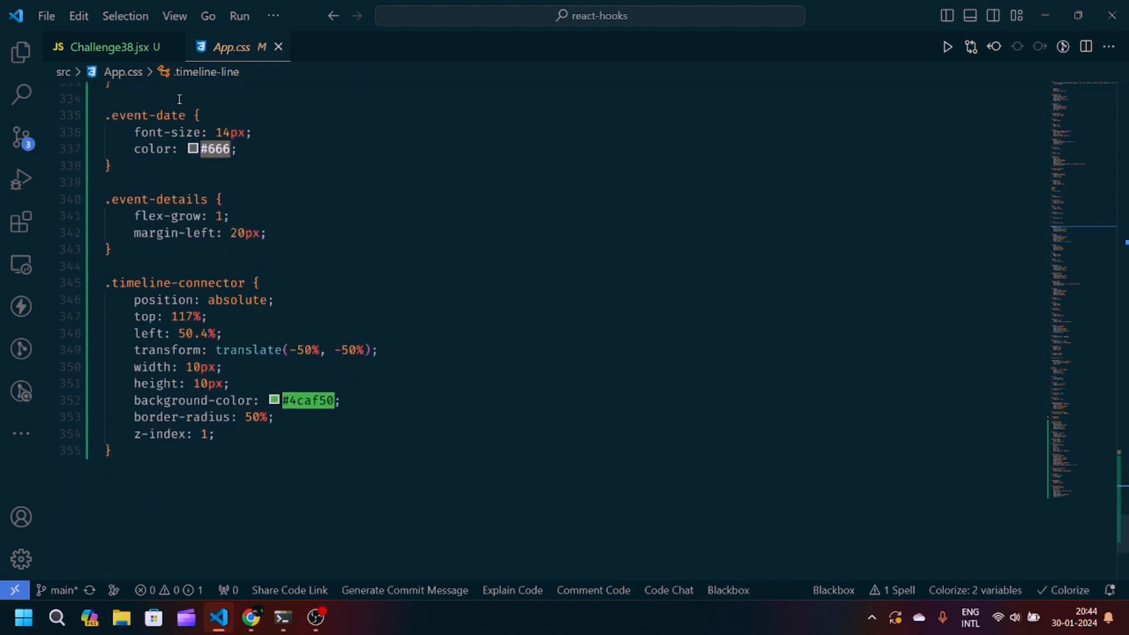
left_click(107, 47)
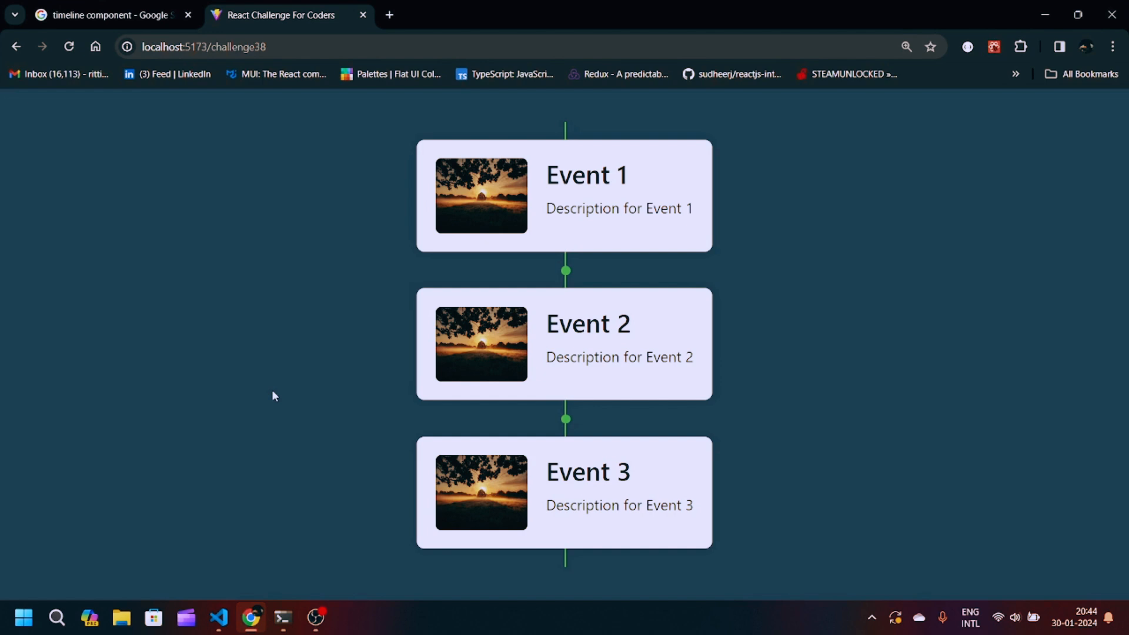
mouse_move(301, 479)
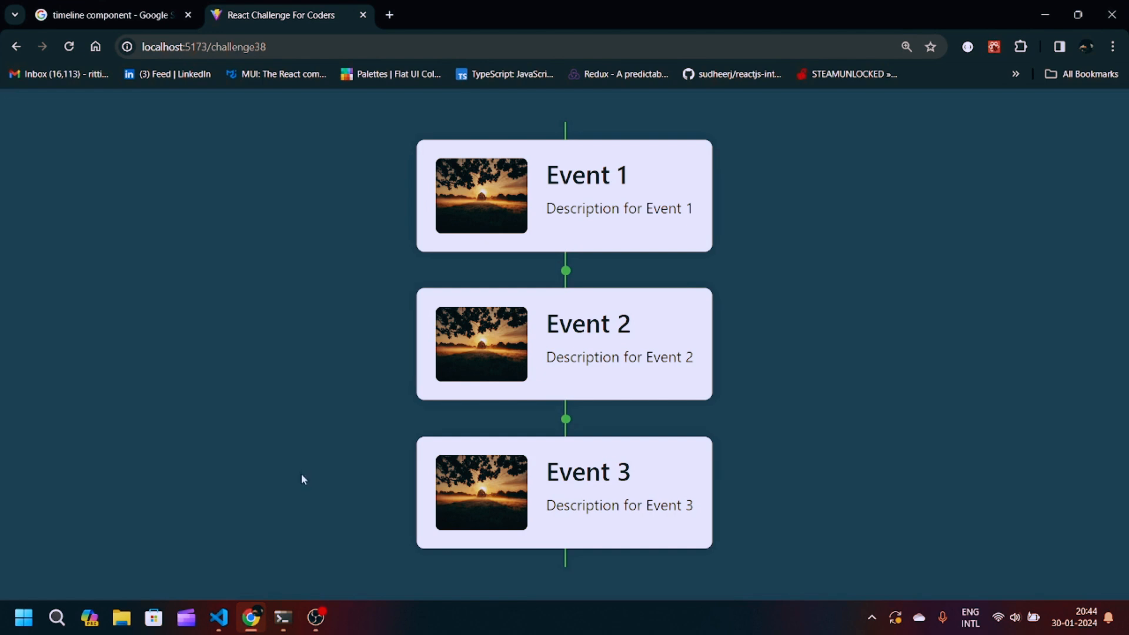
mouse_move(299, 494)
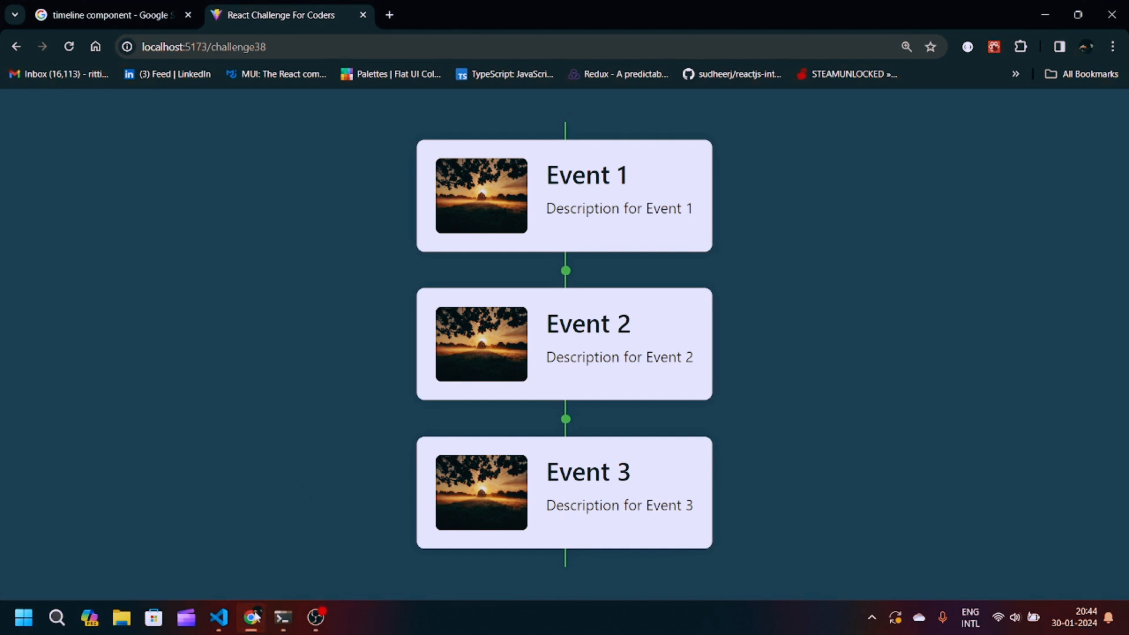
Switch from the Chrome timeline preview back to Challenge38.jsx in VS Code
left_click(219, 618)
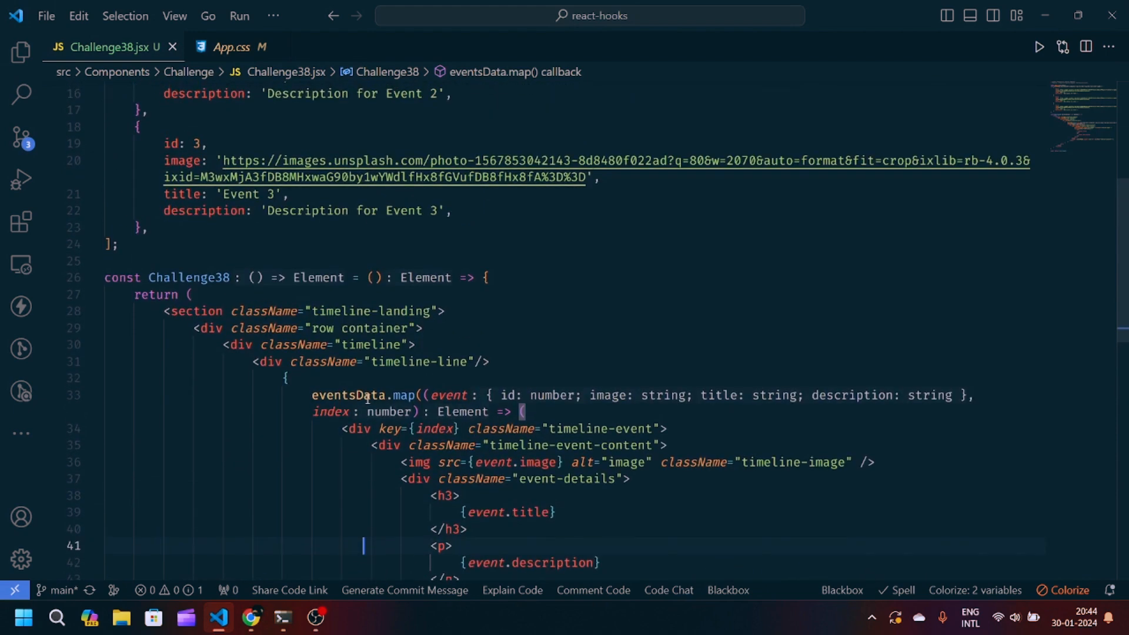
scroll("down", 3)
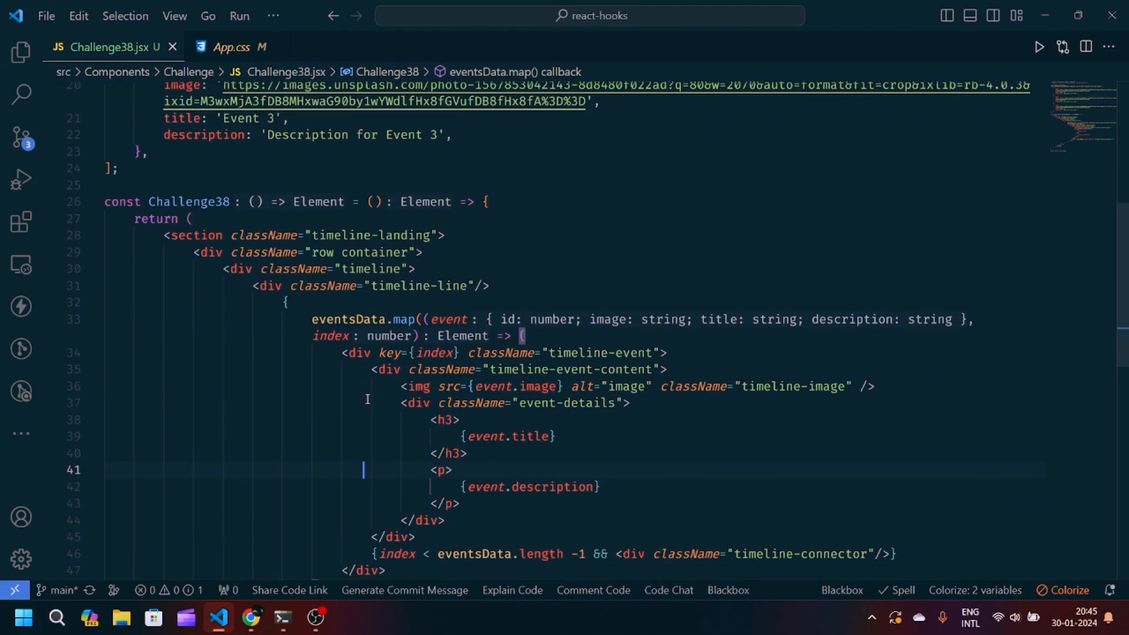
scroll("down", 3)
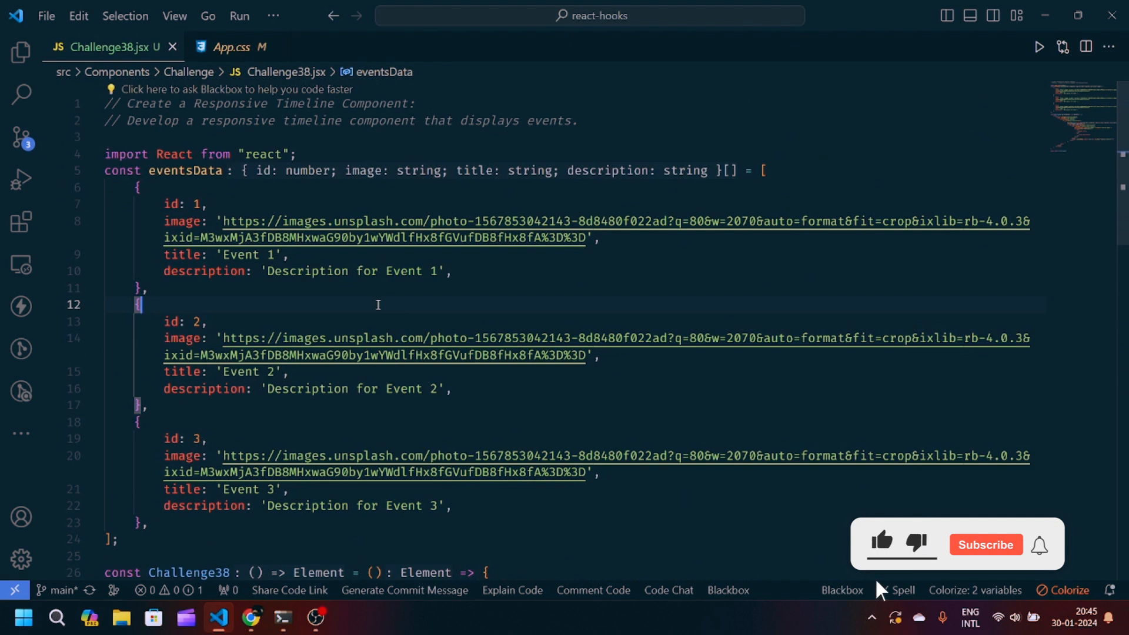
left_click(985, 545)
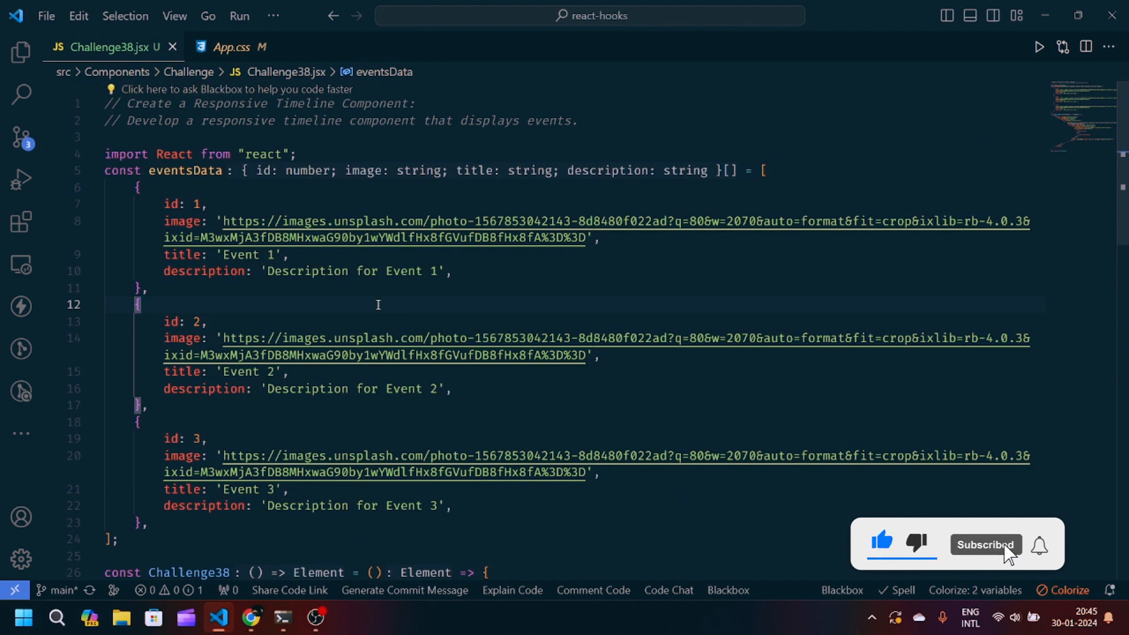